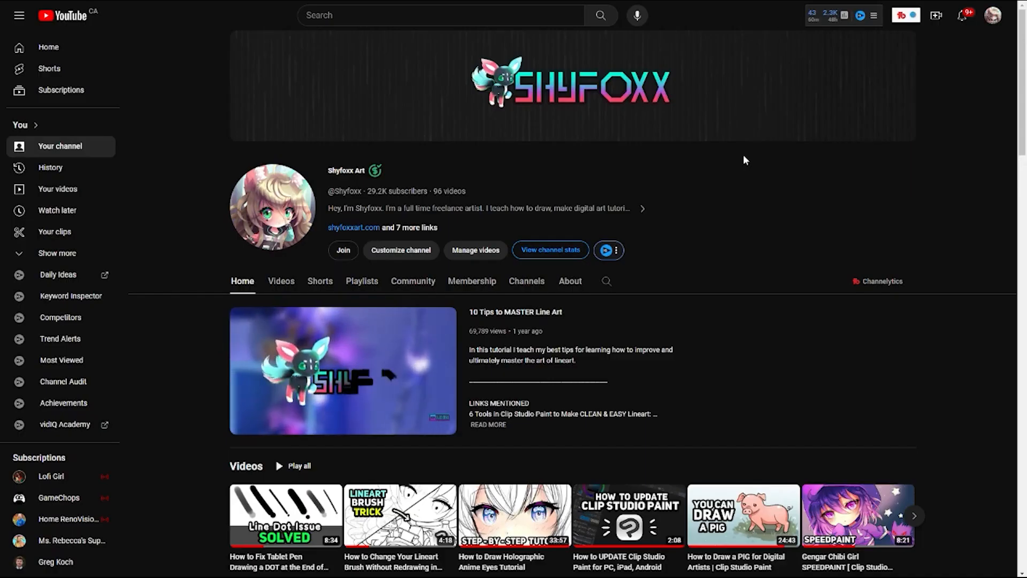
Scroll down the emote rules page and focus it.
{"action": "scroll", "scroll_direction": "down", "scroll_amount": 3}
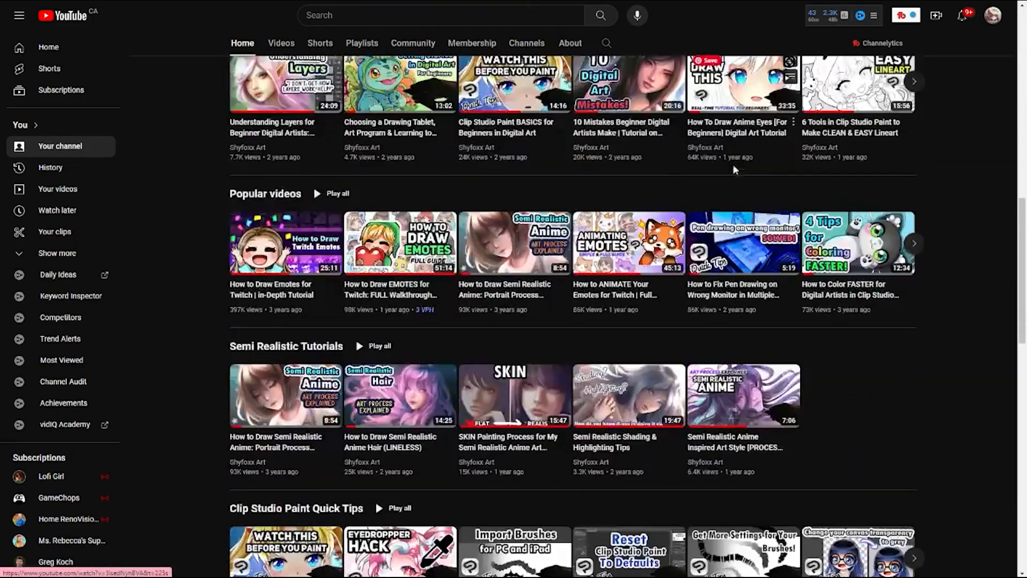
{"action": "scroll", "scroll_direction": "down", "scroll_amount": 3}
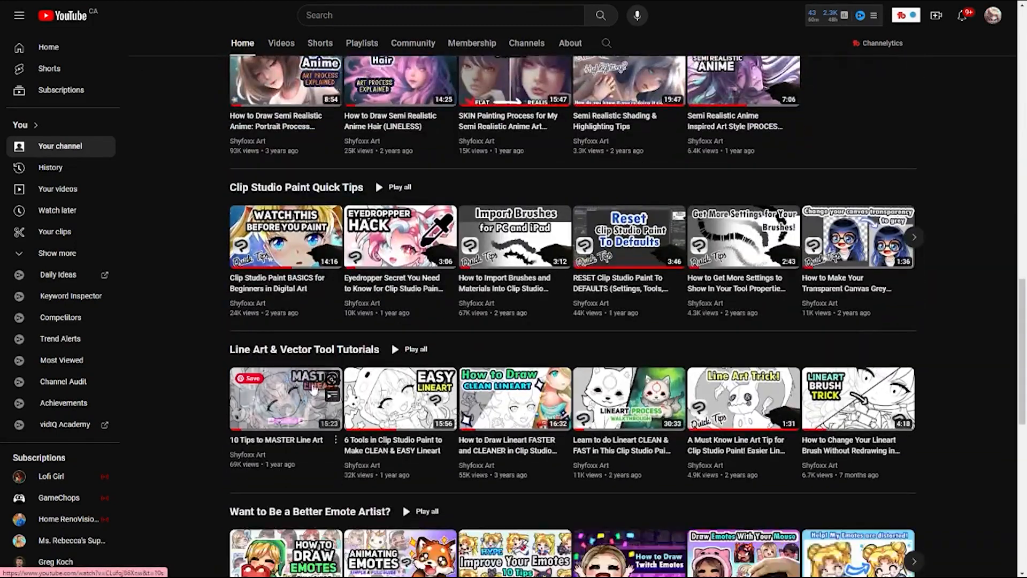
{"action": "scroll", "scroll_direction": "down", "scroll_amount": 3}
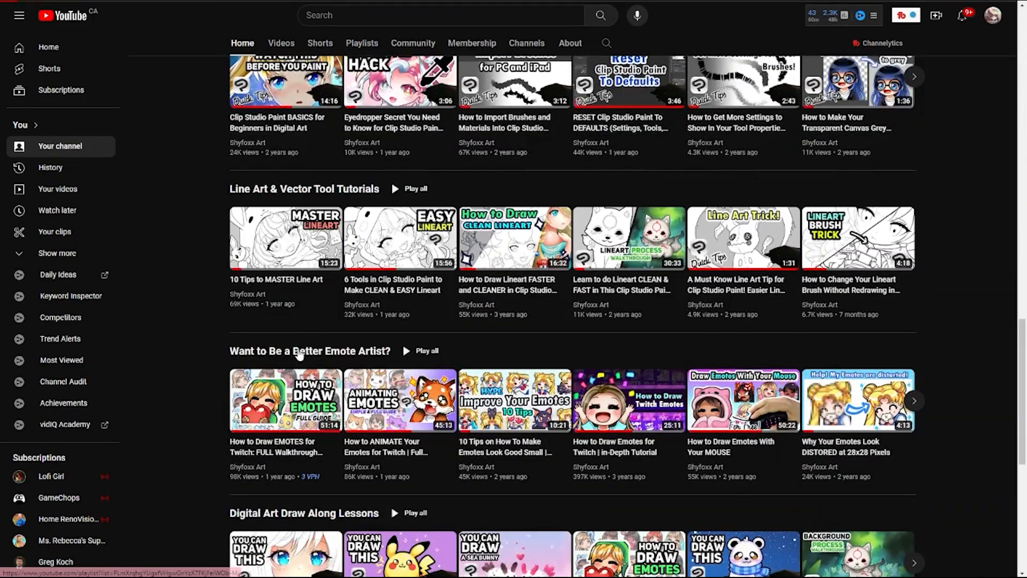
{"action": "left_click", "coordinate": [424, 351]}
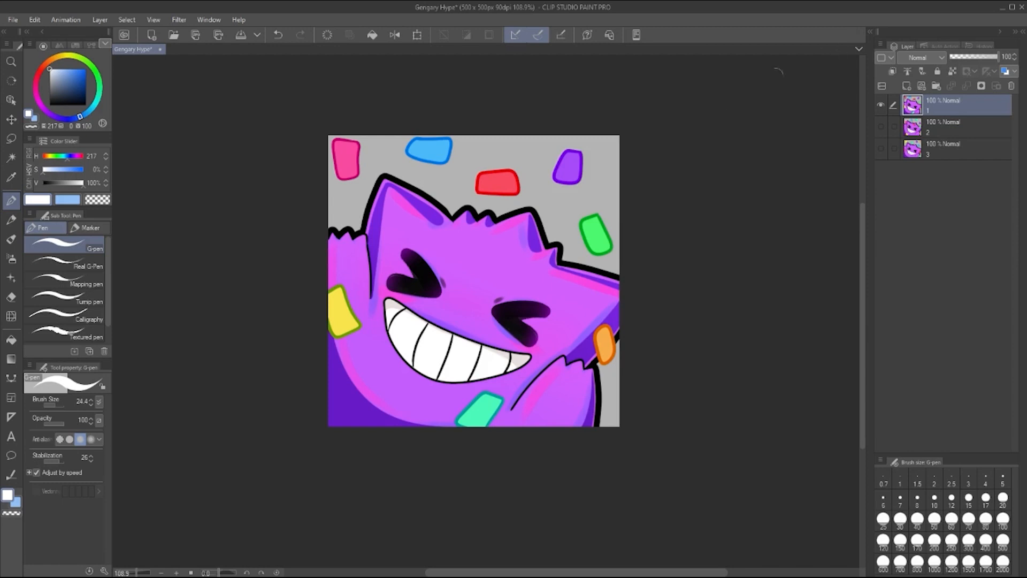
{"action": "mouse_move", "coordinate": [796, 91]}
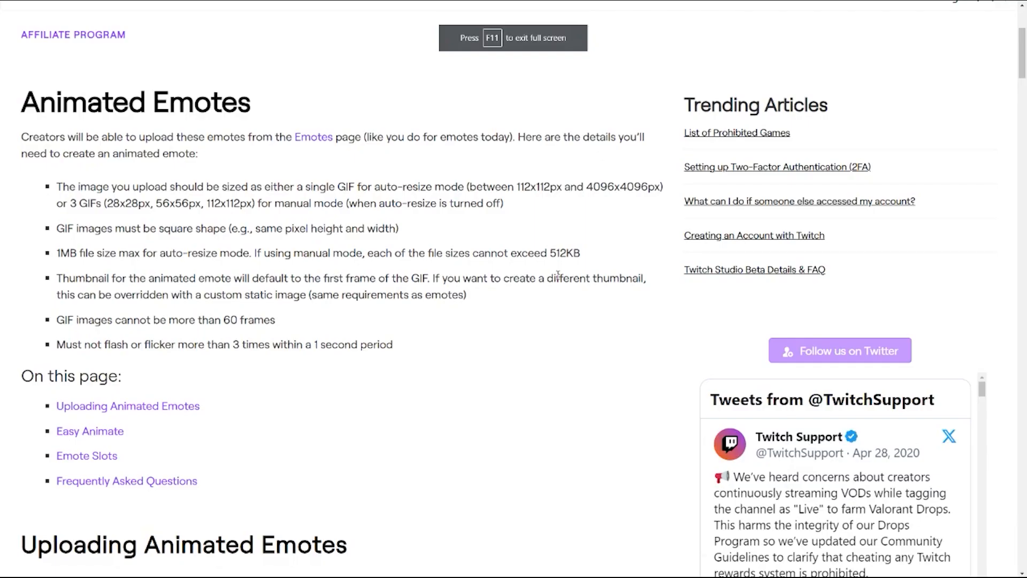
{"action": "mouse_move", "coordinate": [488, 249]}
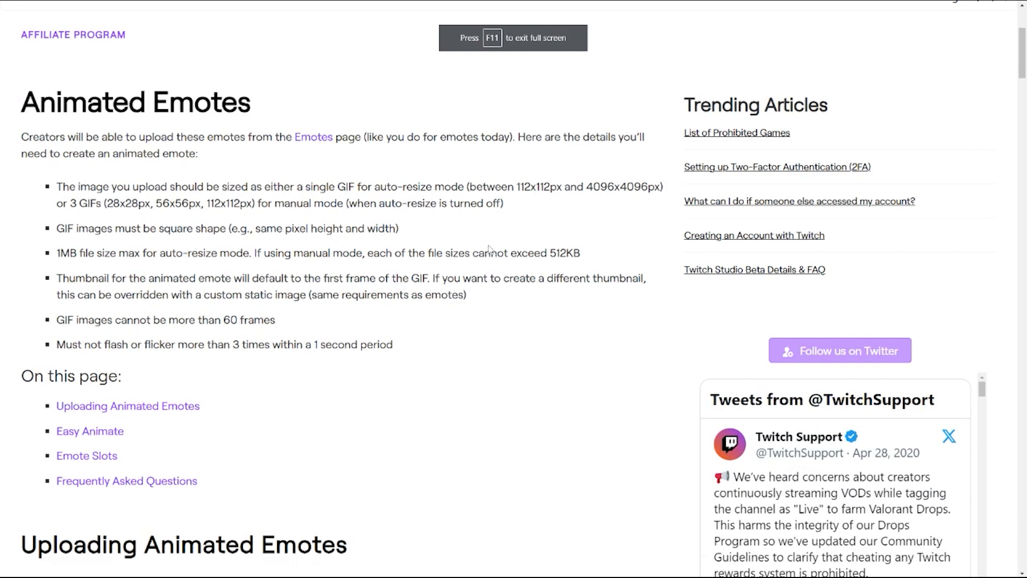
{"action": "mouse_move", "coordinate": [305, 177]}
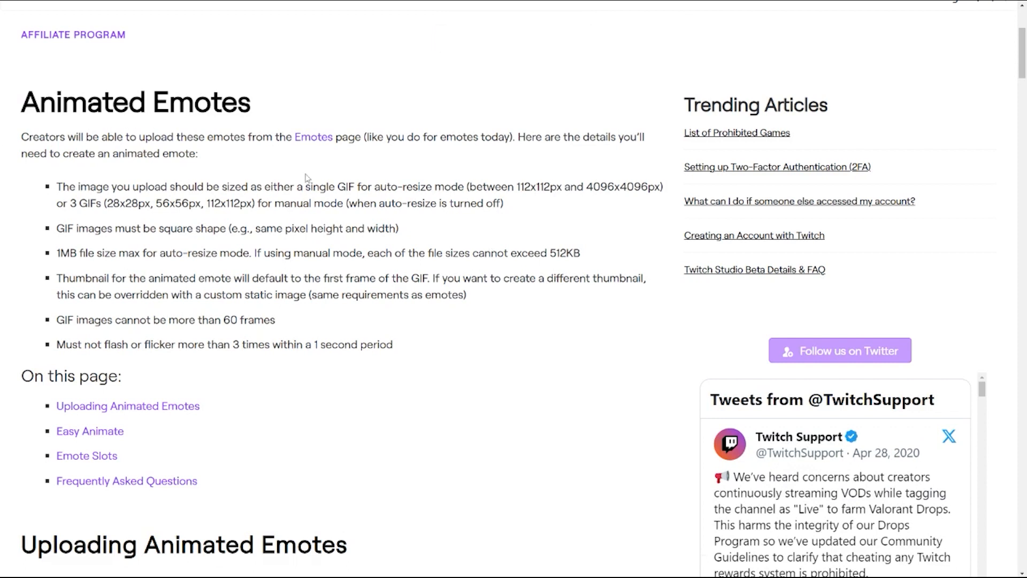
{"action": "mouse_move", "coordinate": [448, 376]}
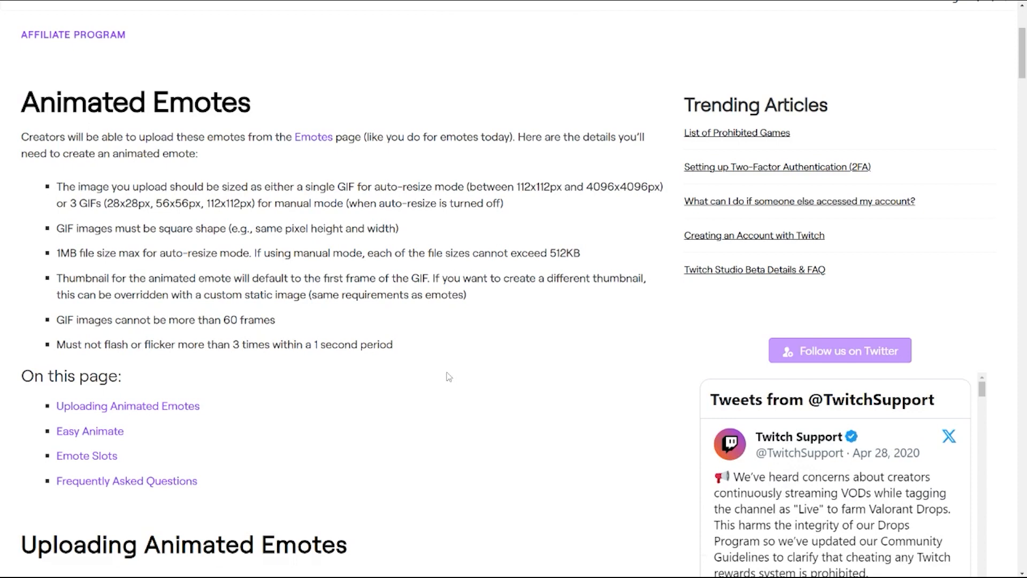
{"action": "mouse_move", "coordinate": [266, 202]}
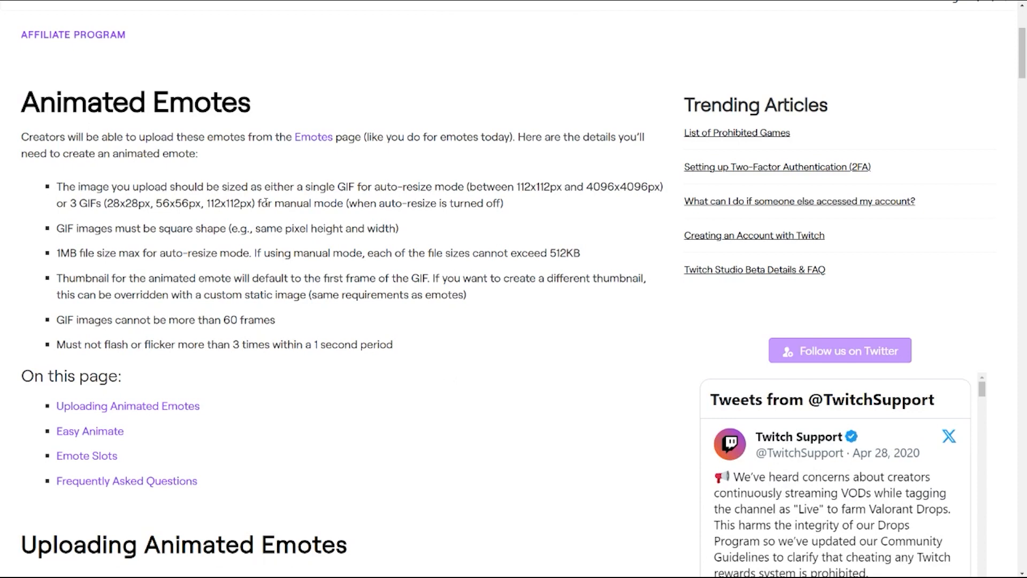
{"action": "mouse_move", "coordinate": [450, 247]}
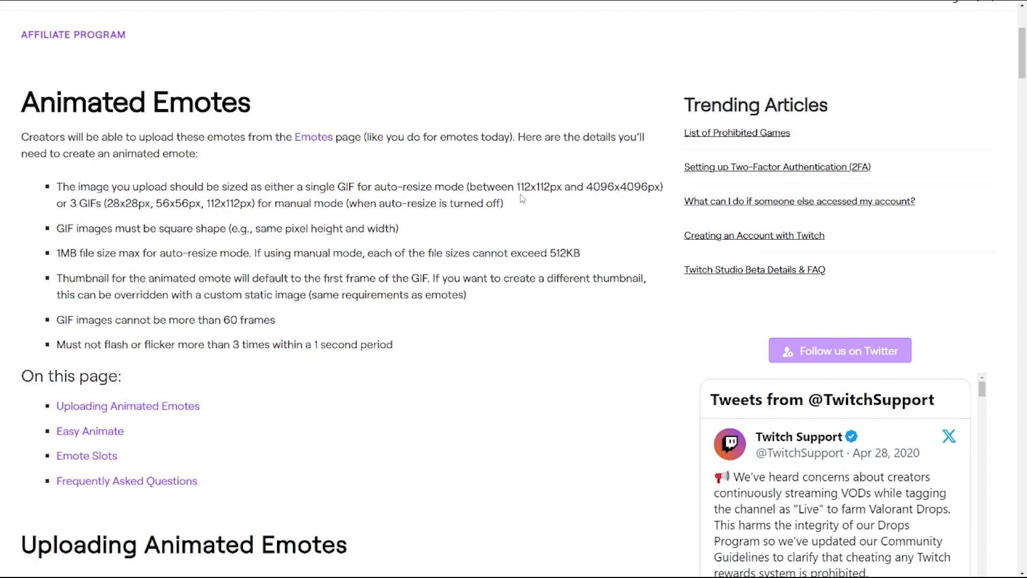
{"action": "mouse_move", "coordinate": [559, 191]}
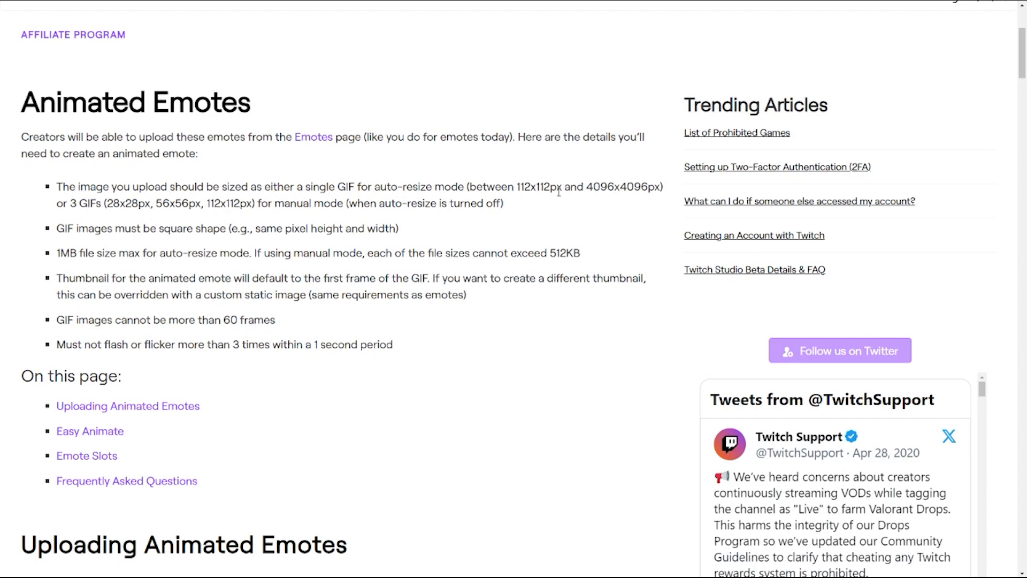
{"action": "mouse_move", "coordinate": [612, 202]}
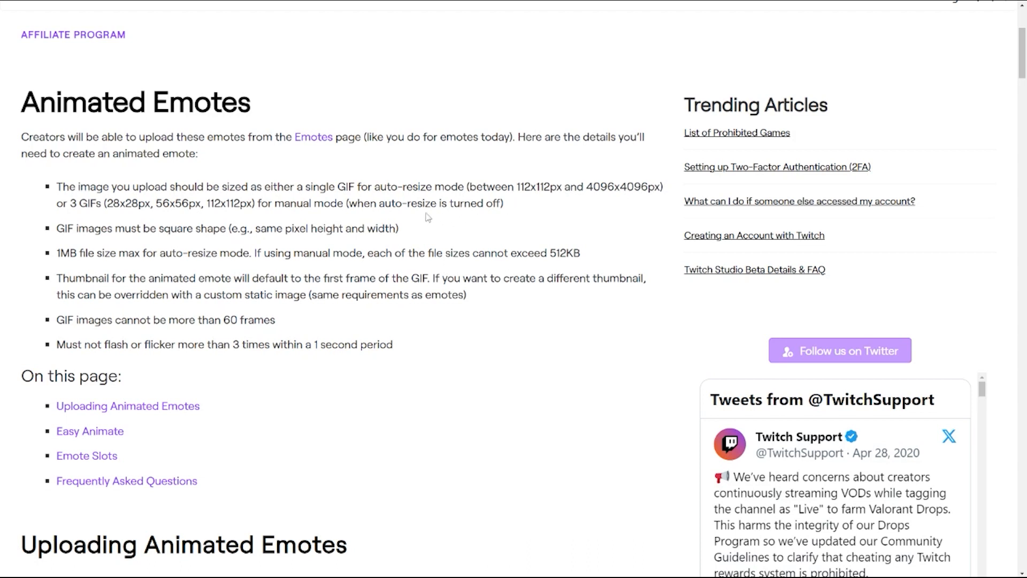
{"action": "mouse_move", "coordinate": [112, 203]}
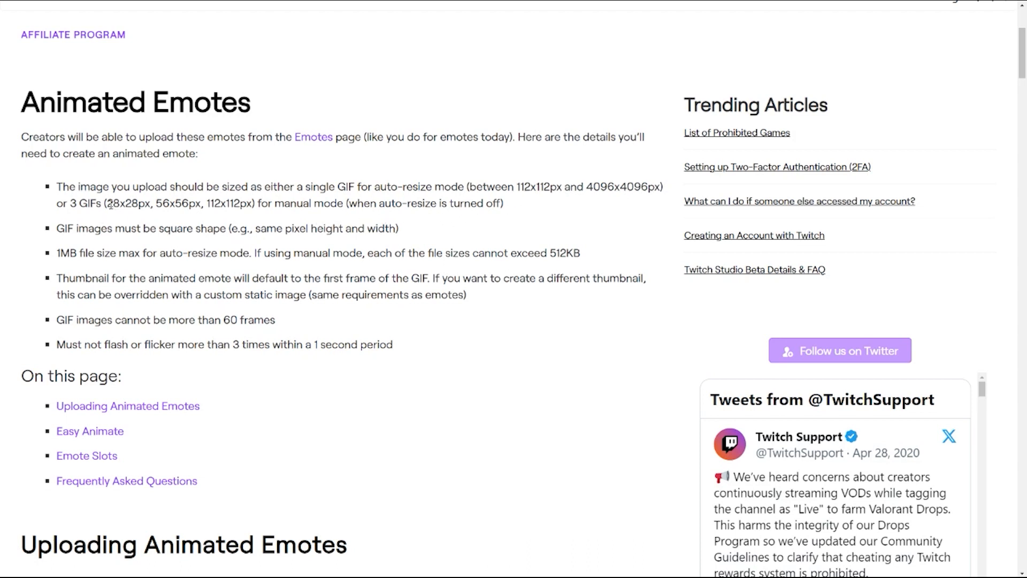
Highlight the rules: GIFs must be square, first-frame thumbnail default, no flashing more than 3 times.
{"action": "left_click_drag", "start_coordinate": [63, 228], "coordinate": [217, 228]}
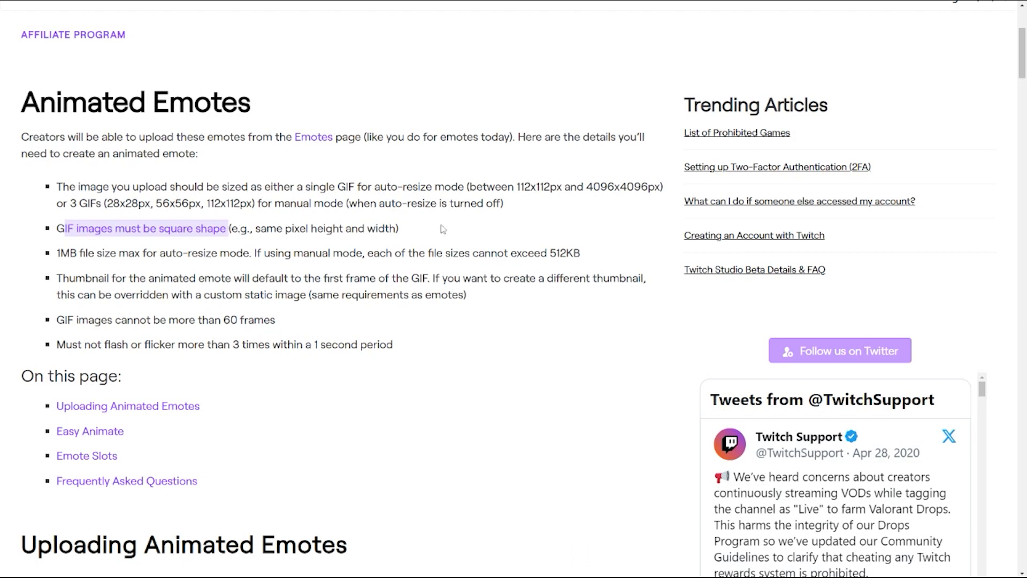
{"action": "mouse_move", "coordinate": [444, 227]}
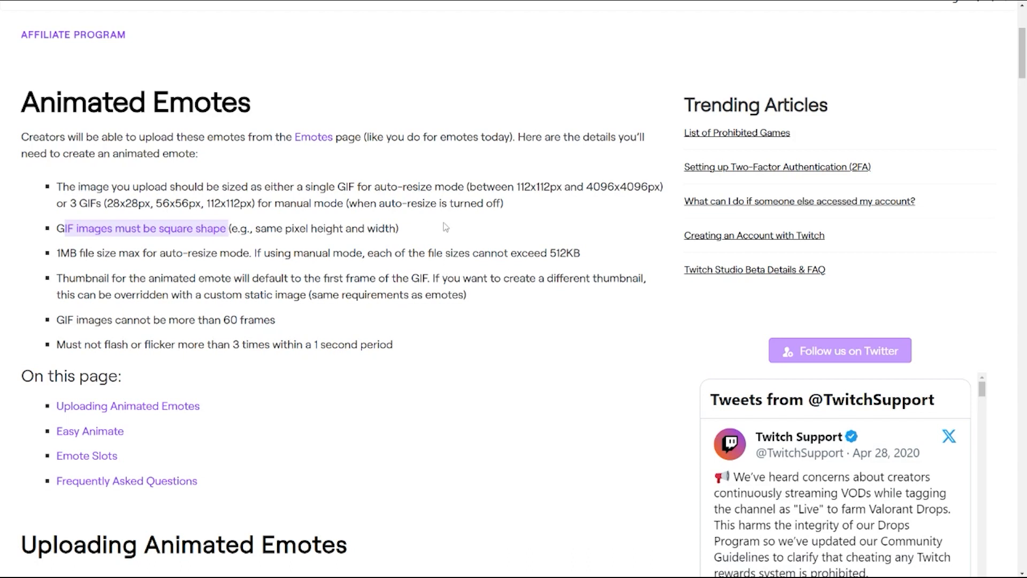
{"action": "mouse_move", "coordinate": [94, 273]}
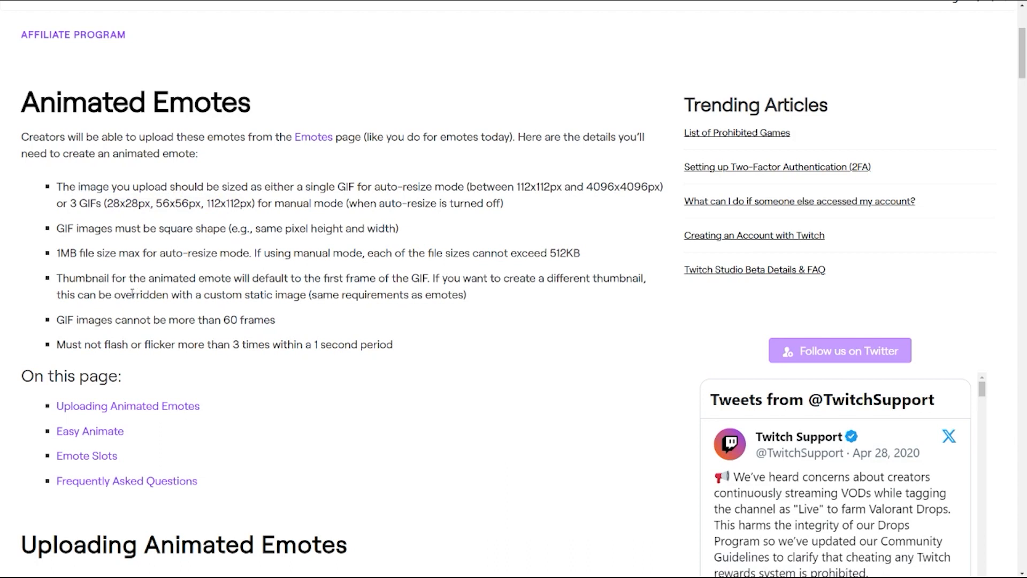
{"action": "left_click_drag", "start_coordinate": [57, 278], "coordinate": [246, 278]}
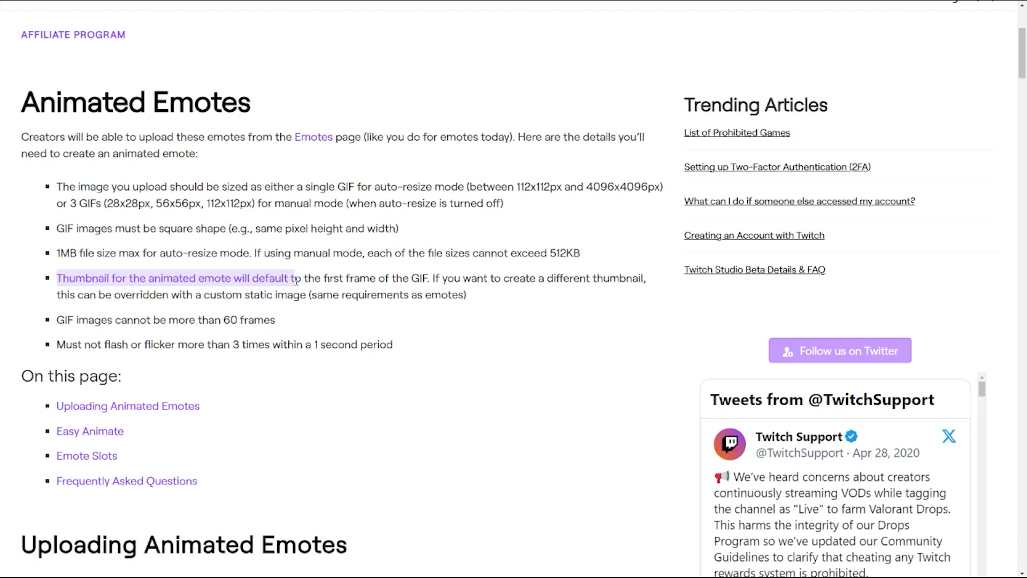
{"action": "left_click_drag", "start_coordinate": [296, 278], "coordinate": [382, 279]}
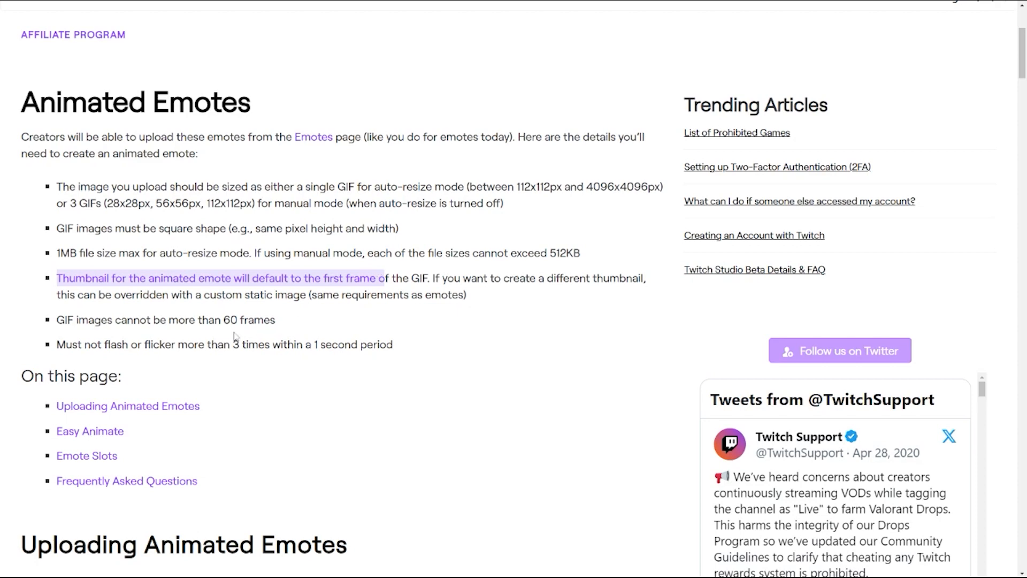
{"action": "mouse_move", "coordinate": [51, 333]}
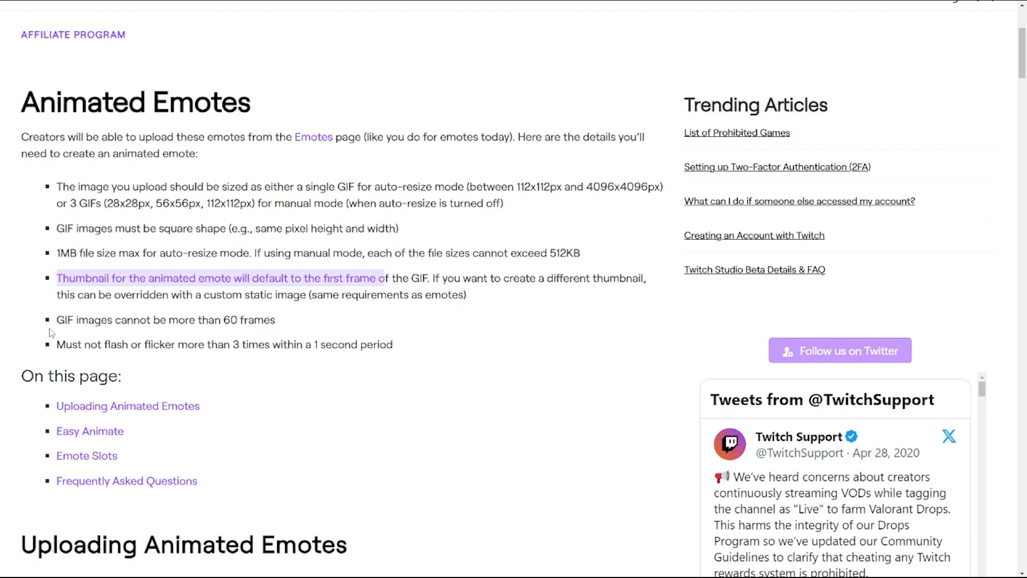
{"action": "mouse_move", "coordinate": [283, 326]}
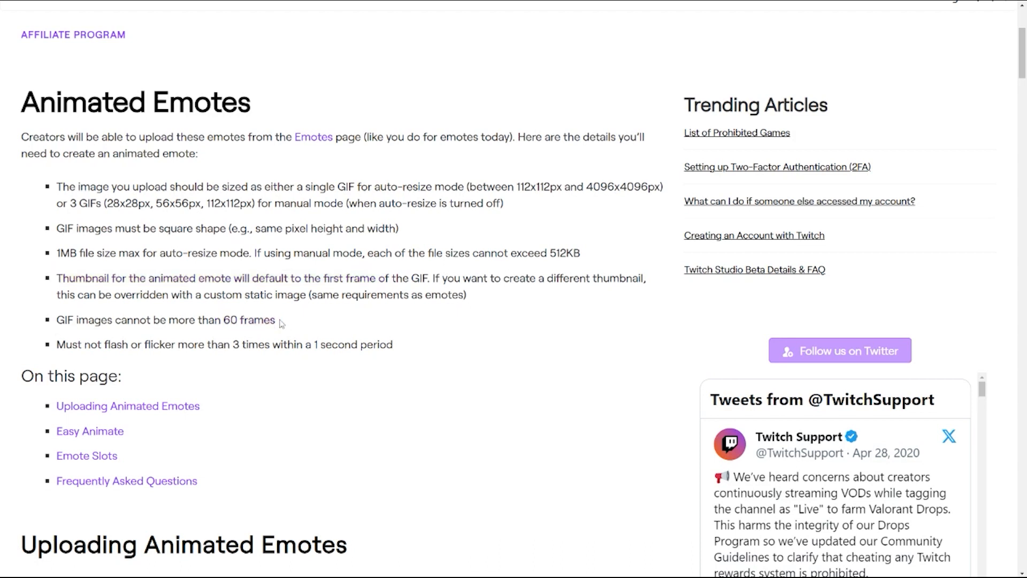
{"action": "mouse_move", "coordinate": [169, 339]}
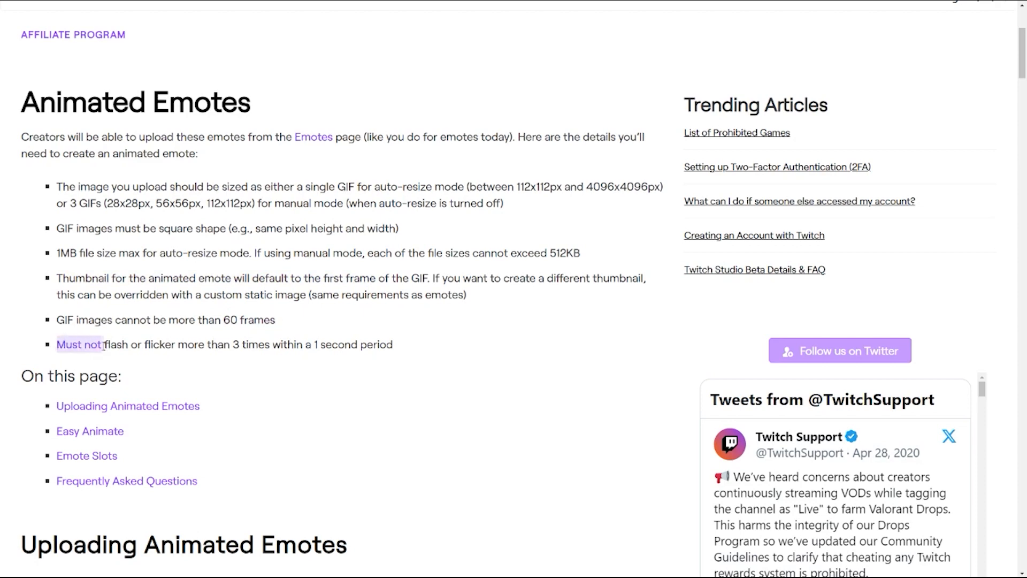
{"action": "left_click_drag", "start_coordinate": [101, 343], "coordinate": [296, 343]}
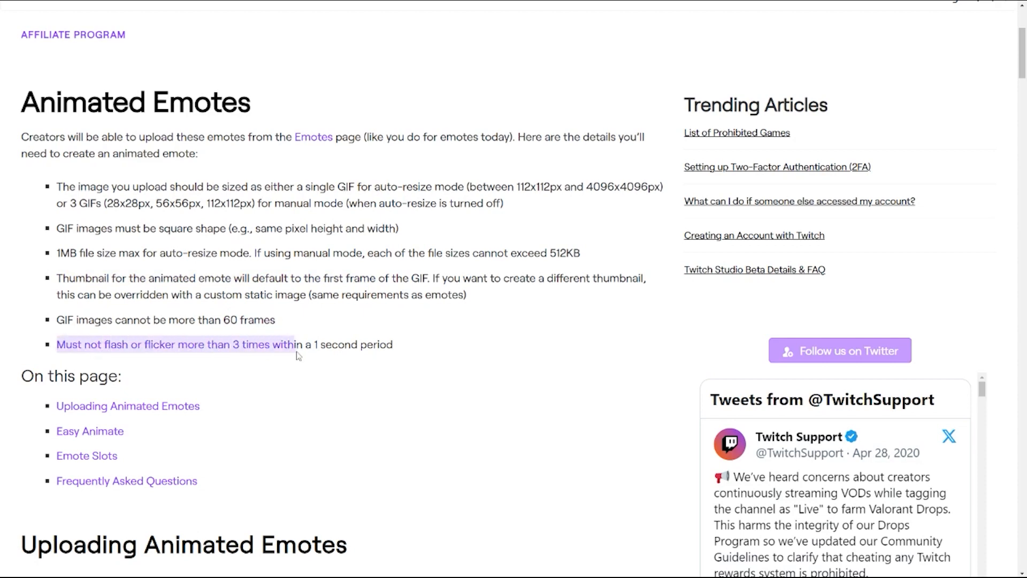
{"action": "left_click", "coordinate": [683, 373]}
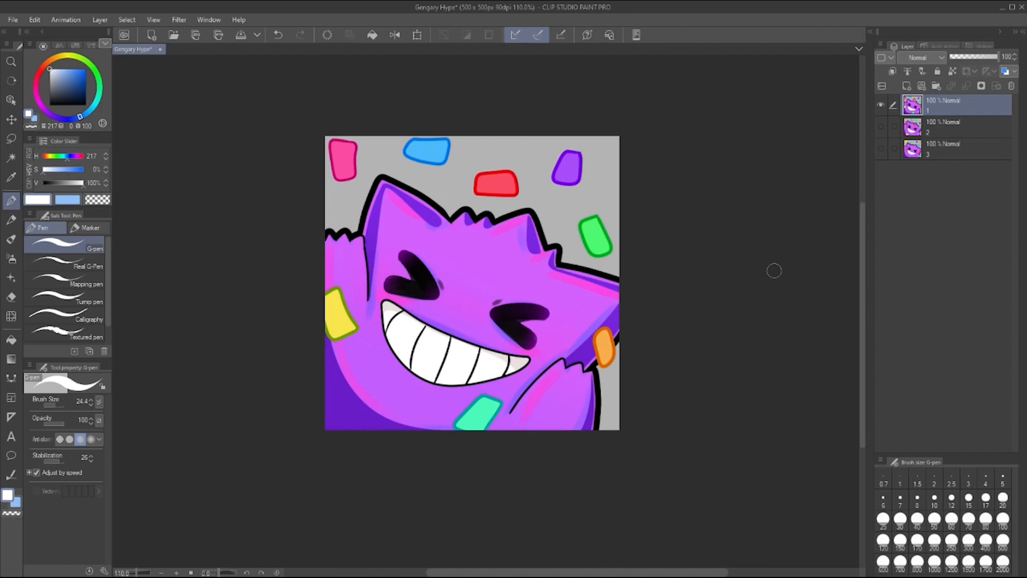
{"action": "mouse_move", "coordinate": [664, 221]}
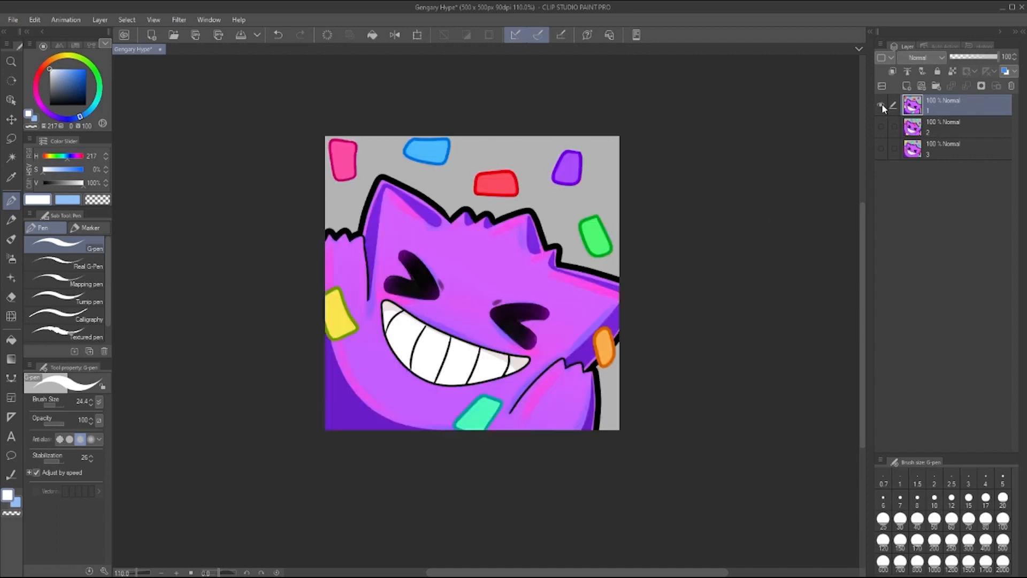
Hide frame 1, preview the frame 2 confetti layer, then hide it again.
{"action": "left_click", "coordinate": [880, 105]}
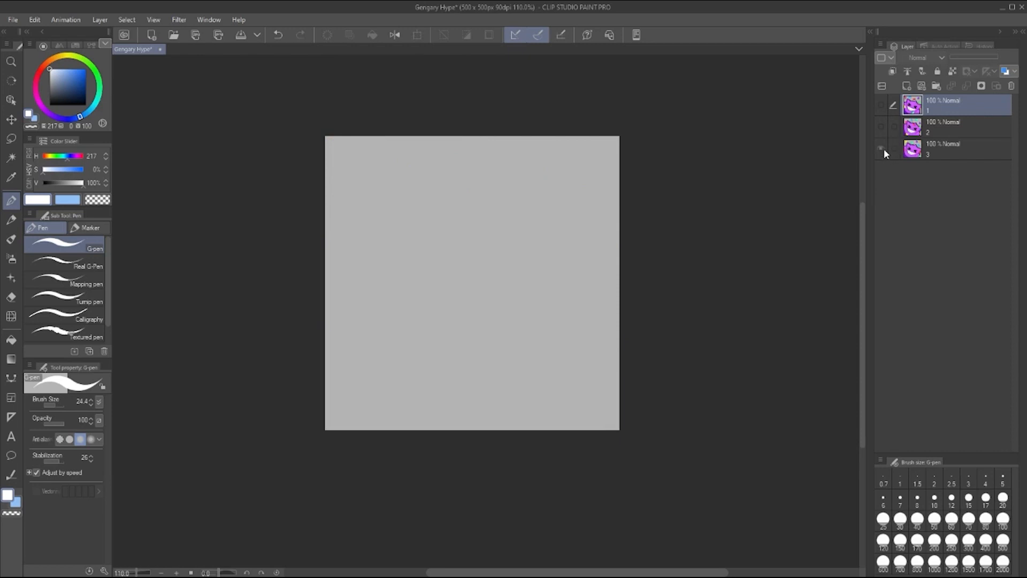
{"action": "left_click", "coordinate": [881, 127]}
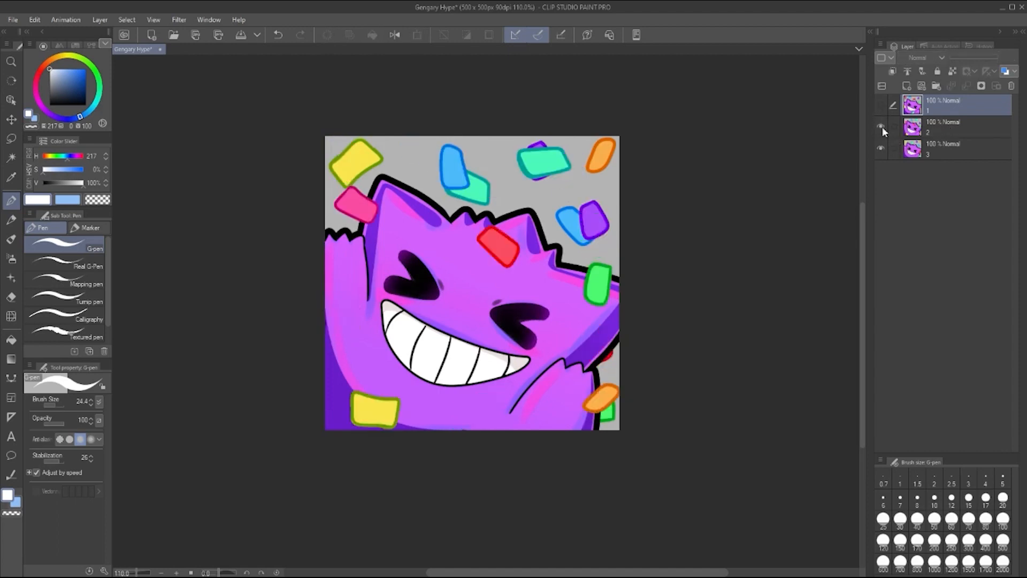
{"action": "left_click", "coordinate": [950, 149]}
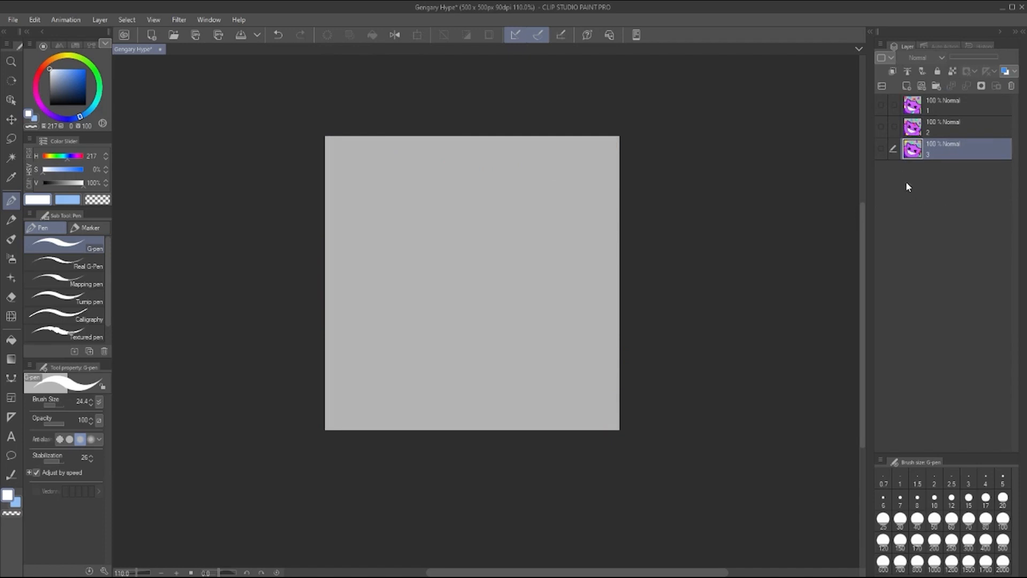
{"action": "mouse_move", "coordinate": [884, 165]}
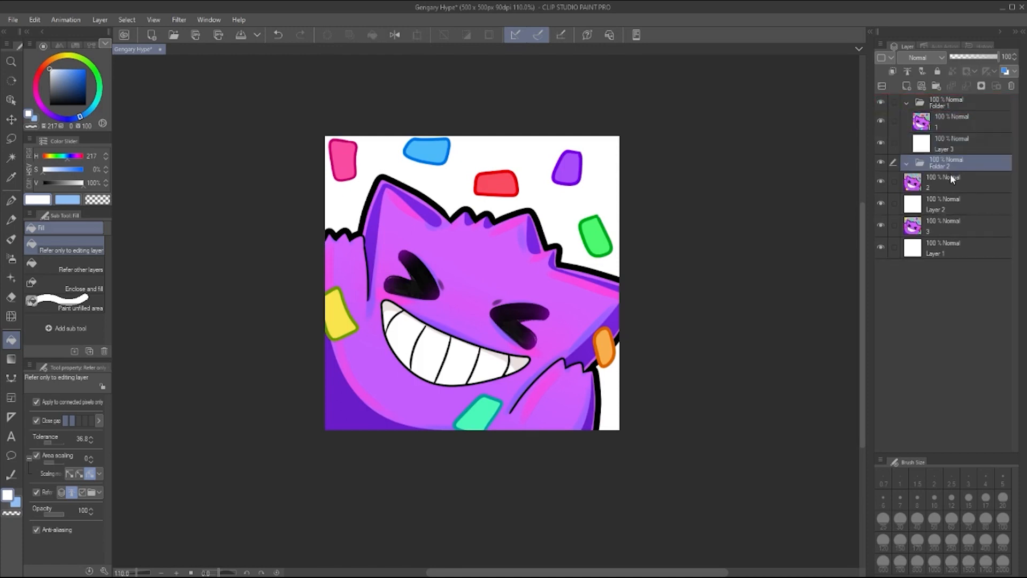
Move frame 2 into Folder 2 and group frame 3 with its background into Folder 3.
{"action": "left_click", "coordinate": [941, 163]}
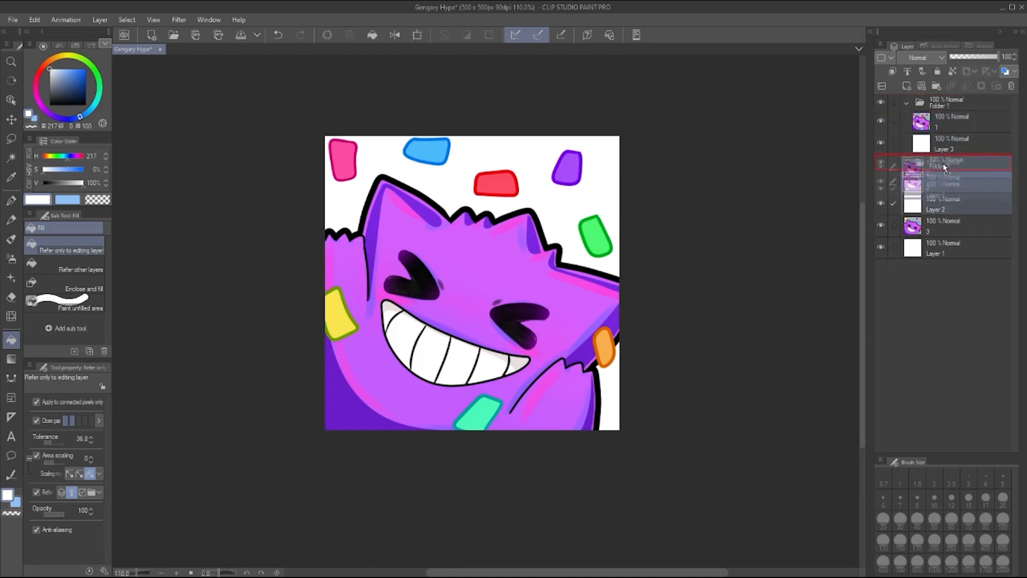
{"action": "left_click", "coordinate": [943, 226]}
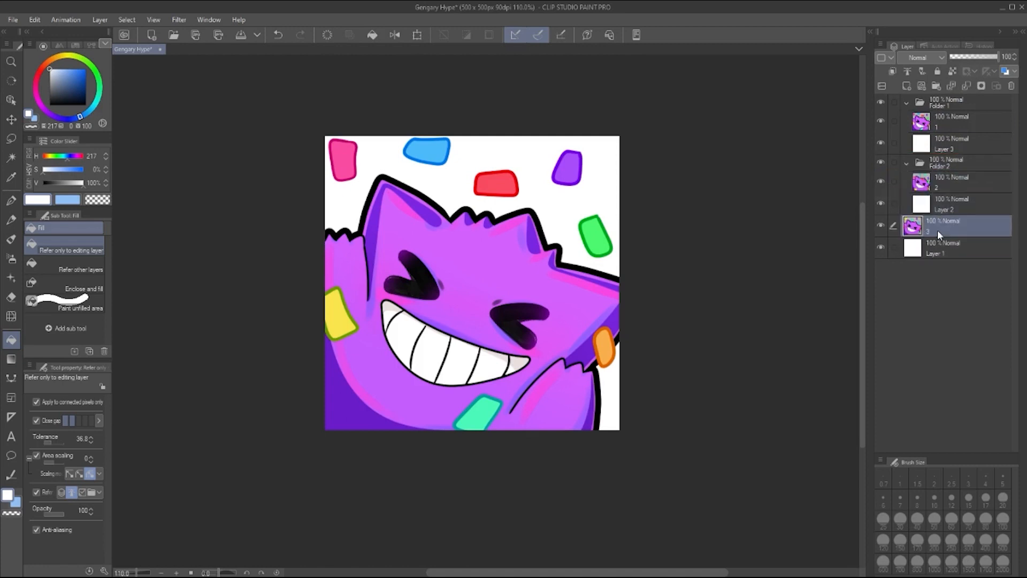
{"action": "left_click", "coordinate": [909, 223]}
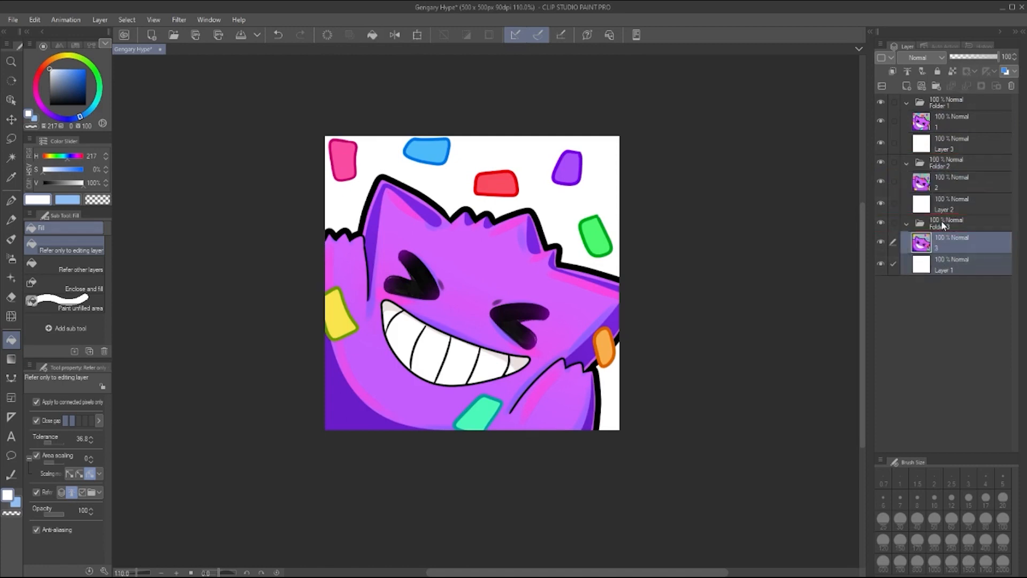
{"action": "left_click", "coordinate": [908, 103]}
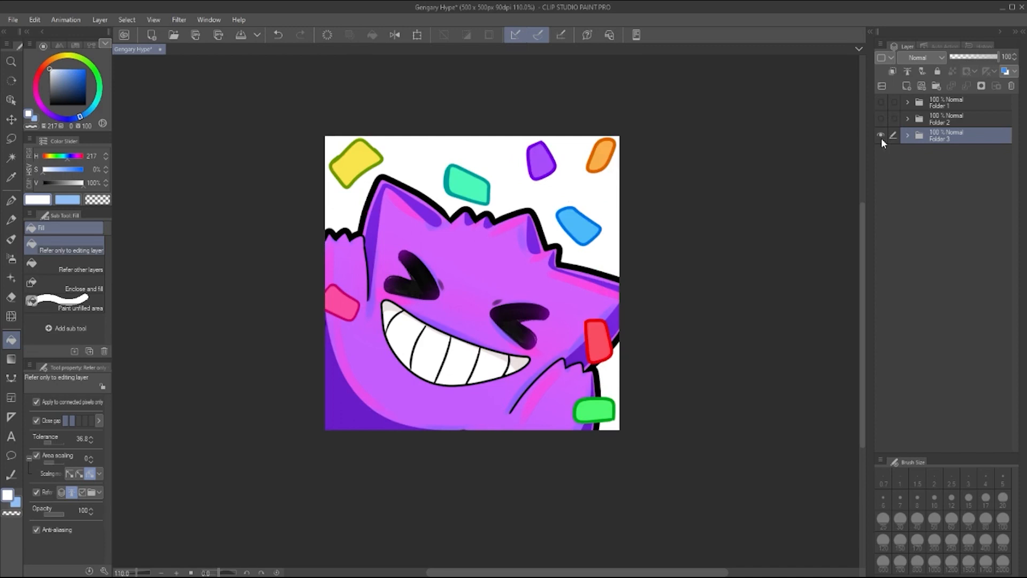
Undo the folder and white-background setup, returning to the three plain frame layers.
{"action": "left_click", "coordinate": [881, 136]}
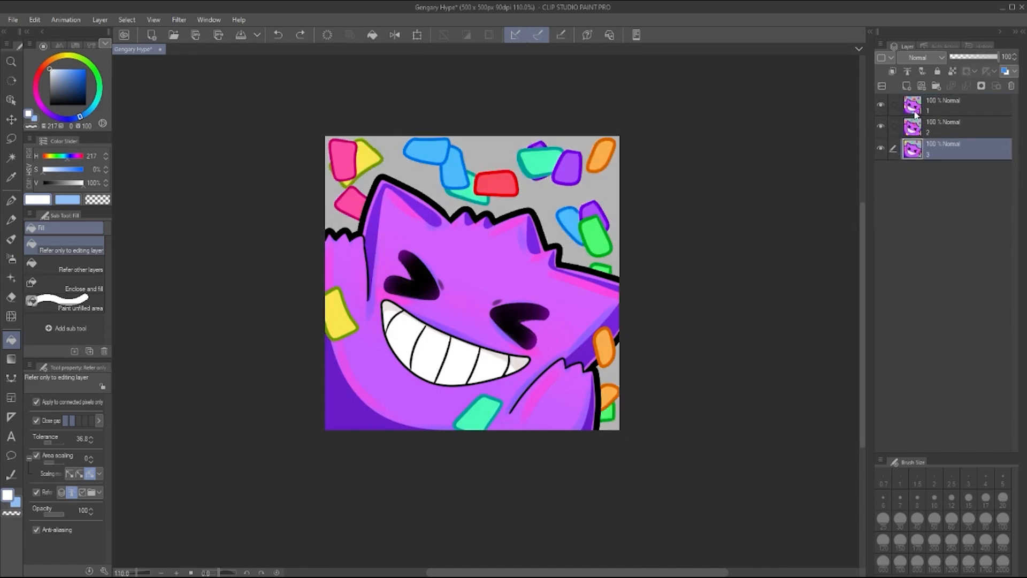
{"action": "left_click", "coordinate": [950, 105]}
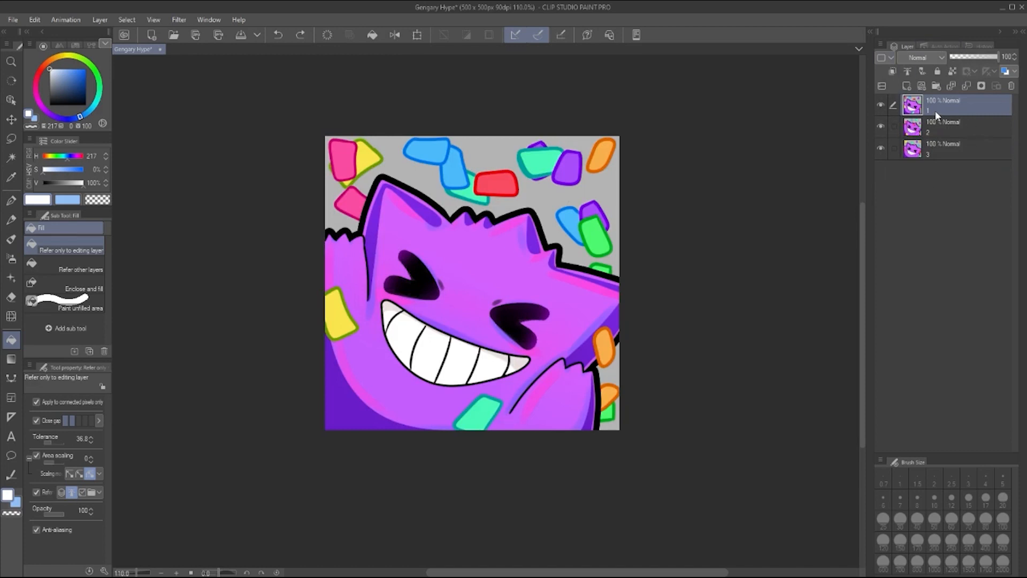
{"action": "left_click", "coordinate": [950, 149]}
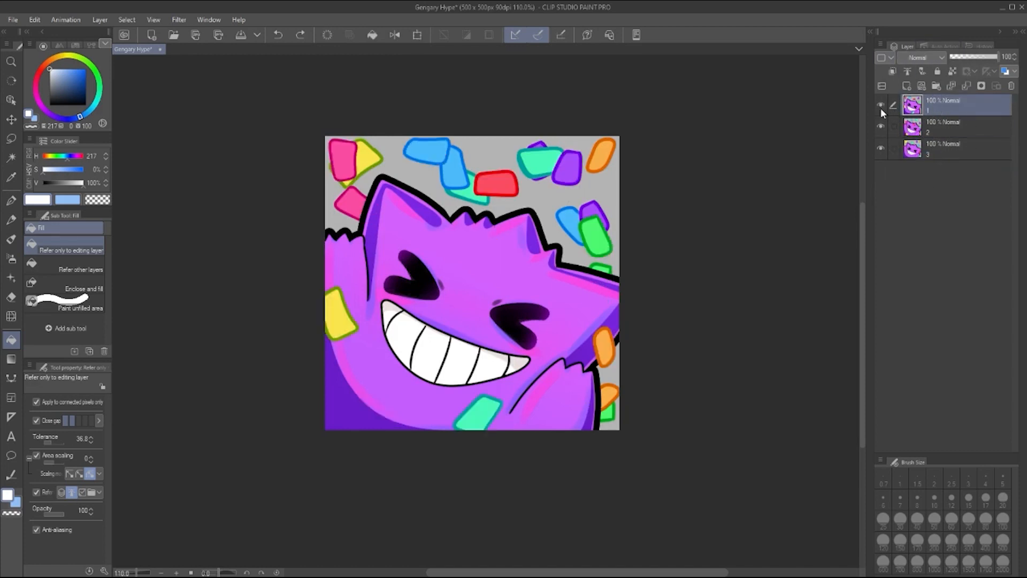
Toggle layer visibility so only the frame 3 confetti layer shows.
{"action": "left_click", "coordinate": [881, 105]}
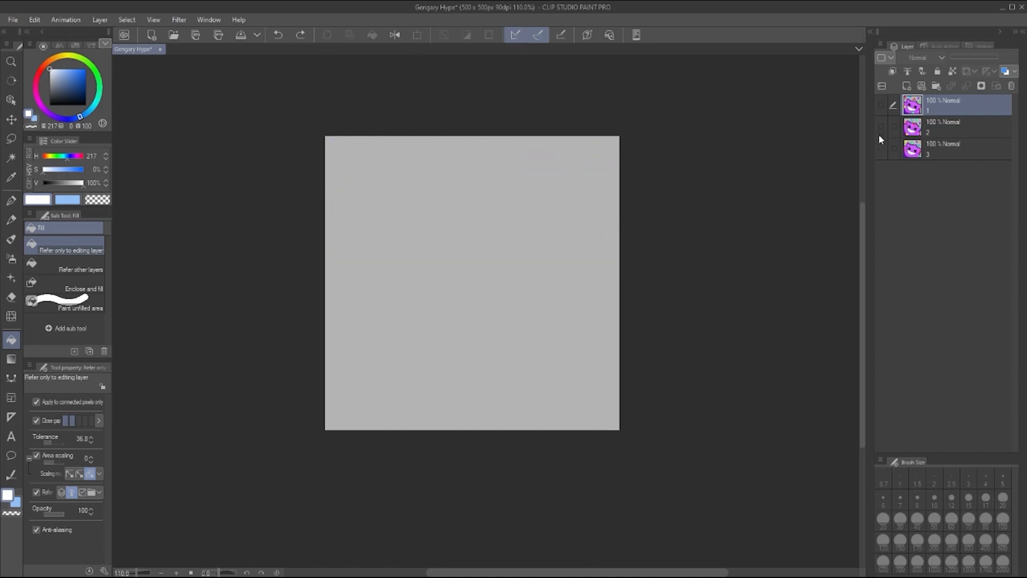
{"action": "left_click", "coordinate": [951, 147]}
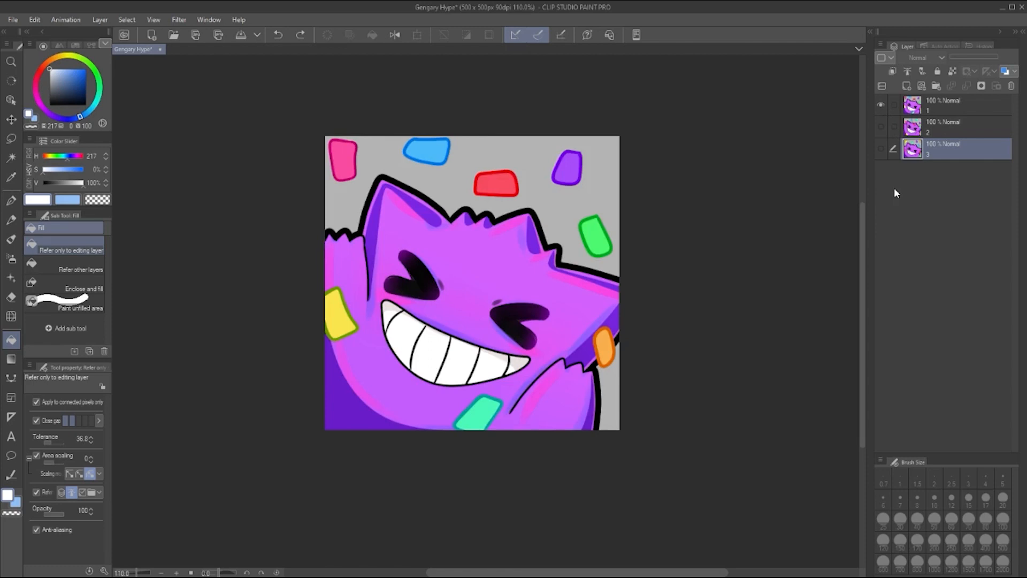
{"action": "left_click", "coordinate": [881, 105]}
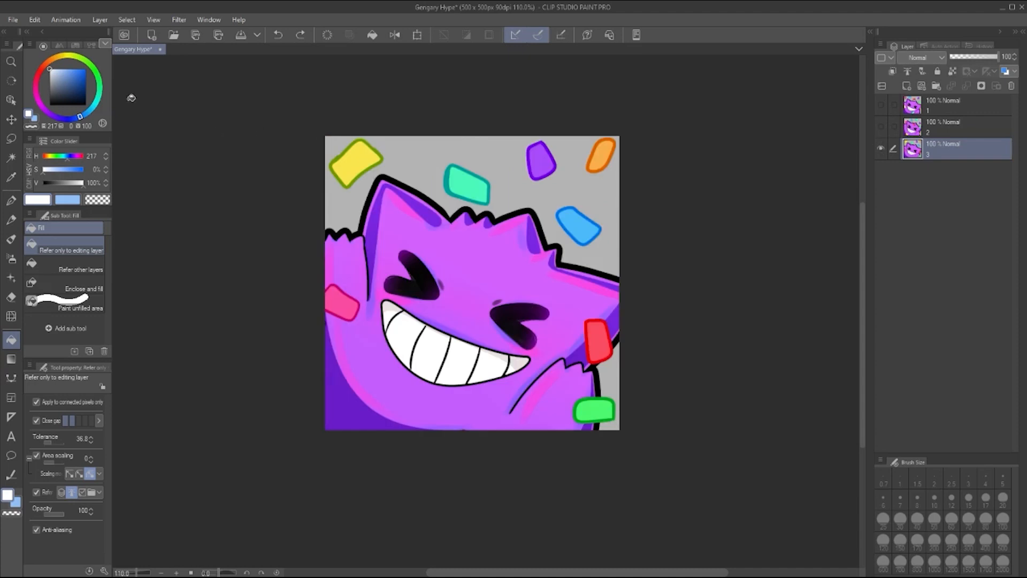
Export frame 3 as a single-layer PNG named Gengary Hype into the tutorial video folder.
{"action": "left_click", "coordinate": [12, 19]}
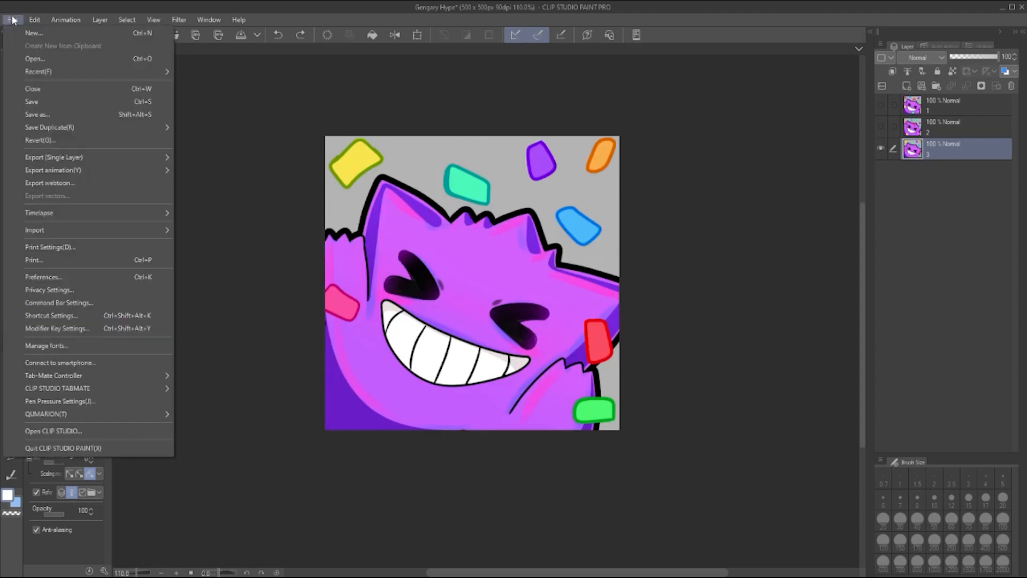
{"action": "mouse_move", "coordinate": [53, 157]}
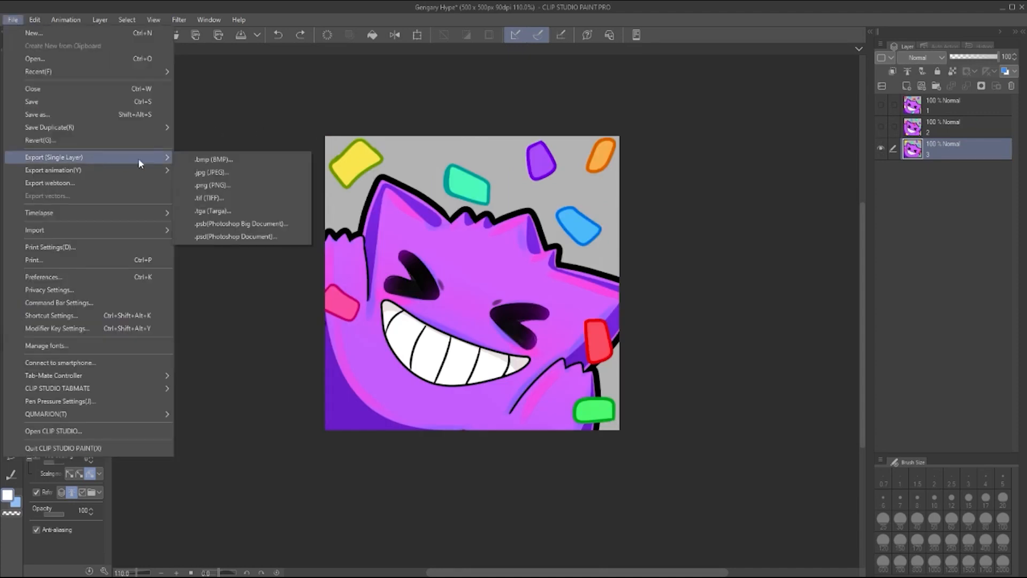
{"action": "left_click", "coordinate": [211, 185]}
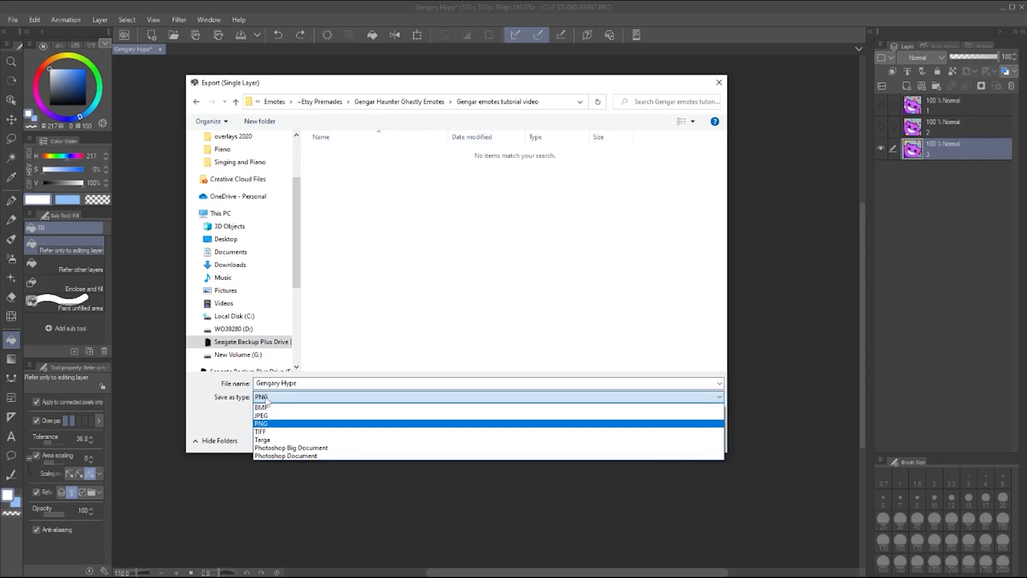
{"action": "left_click", "coordinate": [261, 424]}
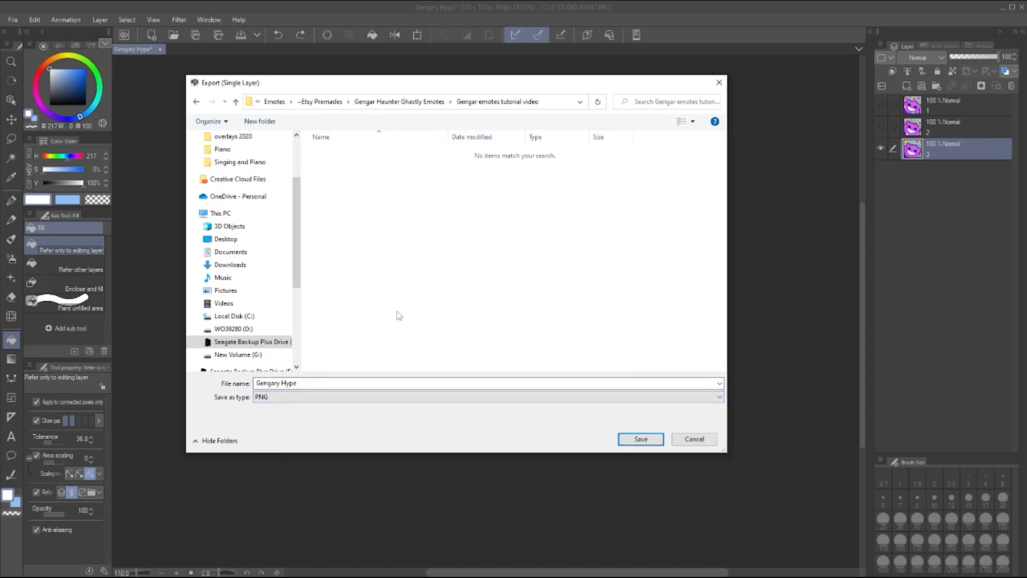
{"action": "mouse_move", "coordinate": [640, 438]}
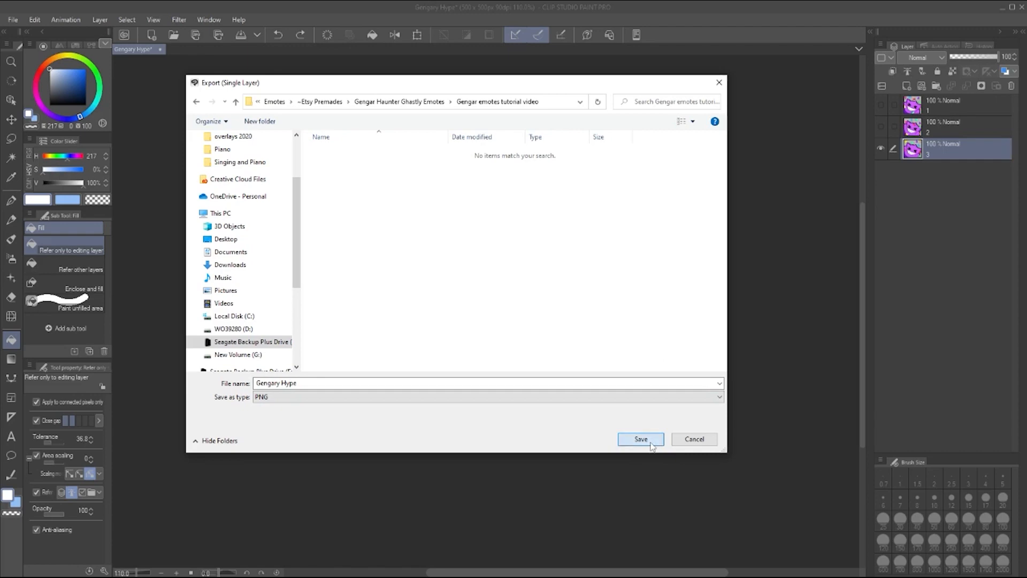
{"action": "left_click", "coordinate": [640, 439]}
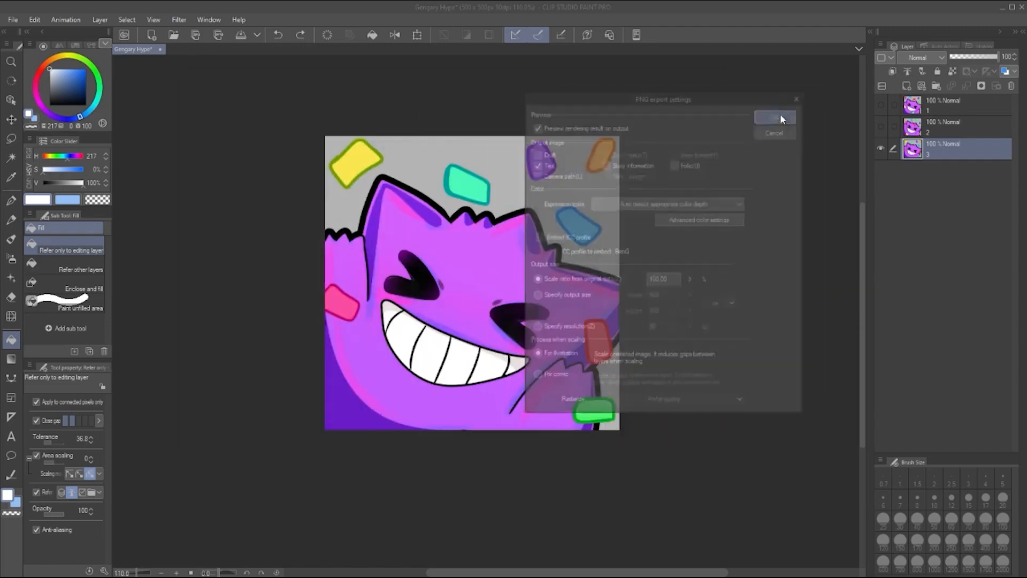
{"action": "left_click", "coordinate": [775, 117]}
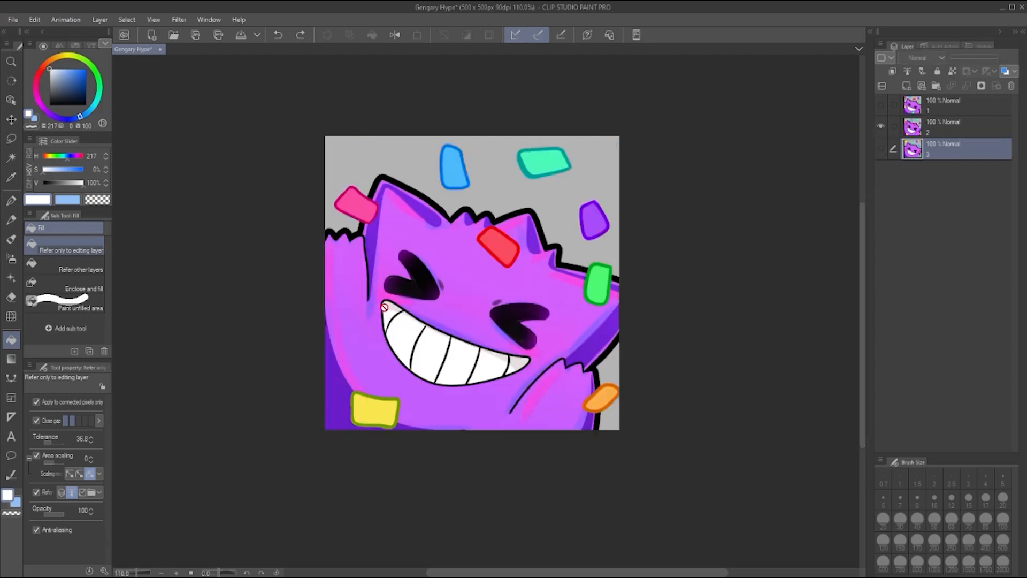
Export frame 2 as a transparent PNG into the Gengar emotes tutorial video folder, then show frame 1.
{"action": "left_click", "coordinate": [11, 19]}
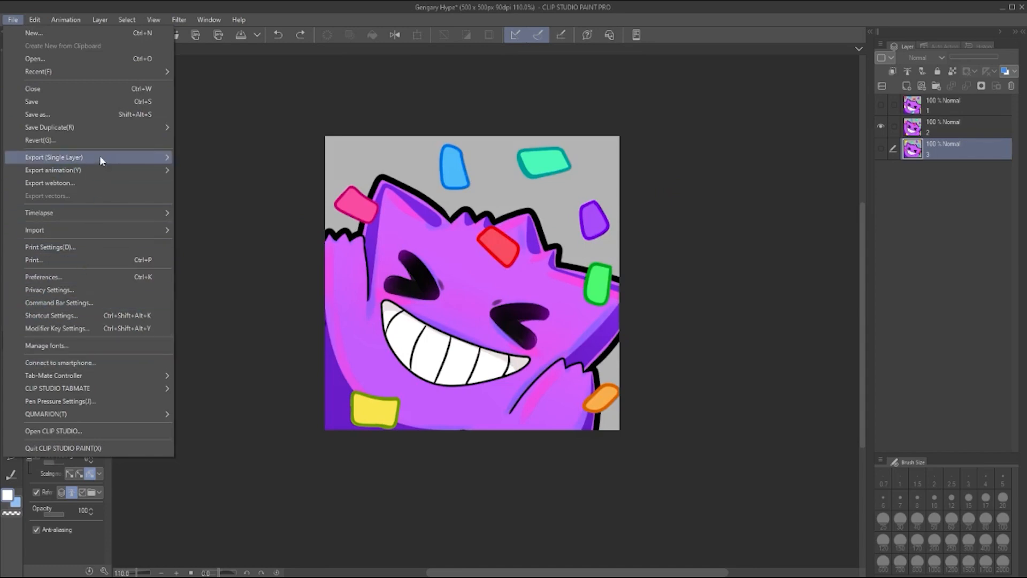
{"action": "left_click", "coordinate": [54, 157]}
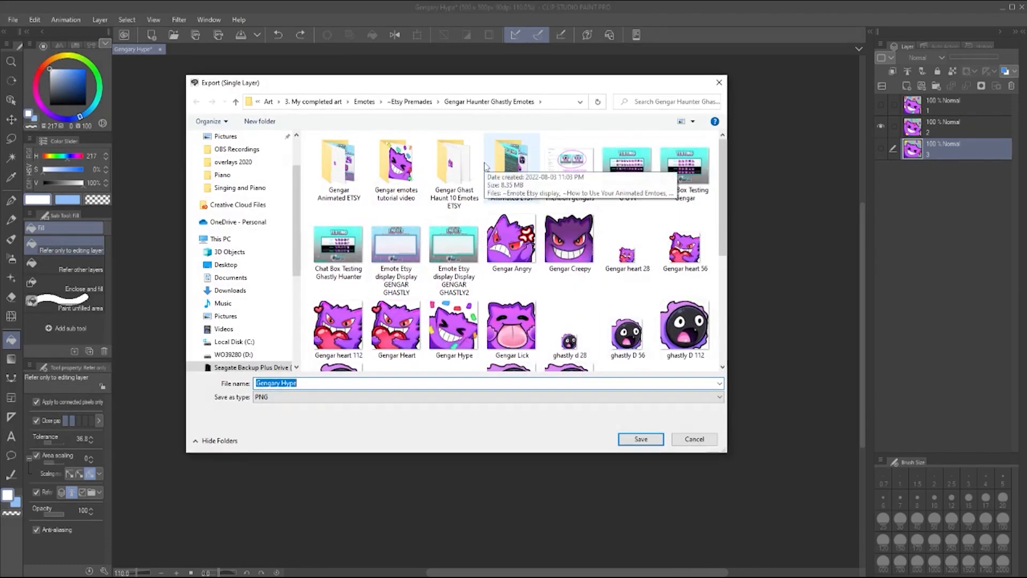
{"action": "double_click", "coordinate": [395, 167]}
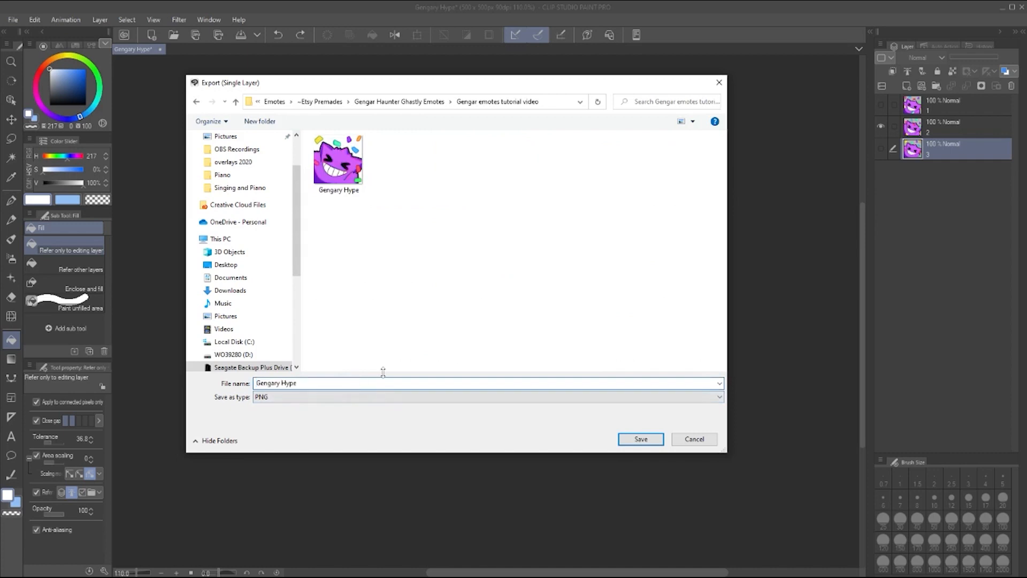
{"action": "left_click", "coordinate": [640, 439]}
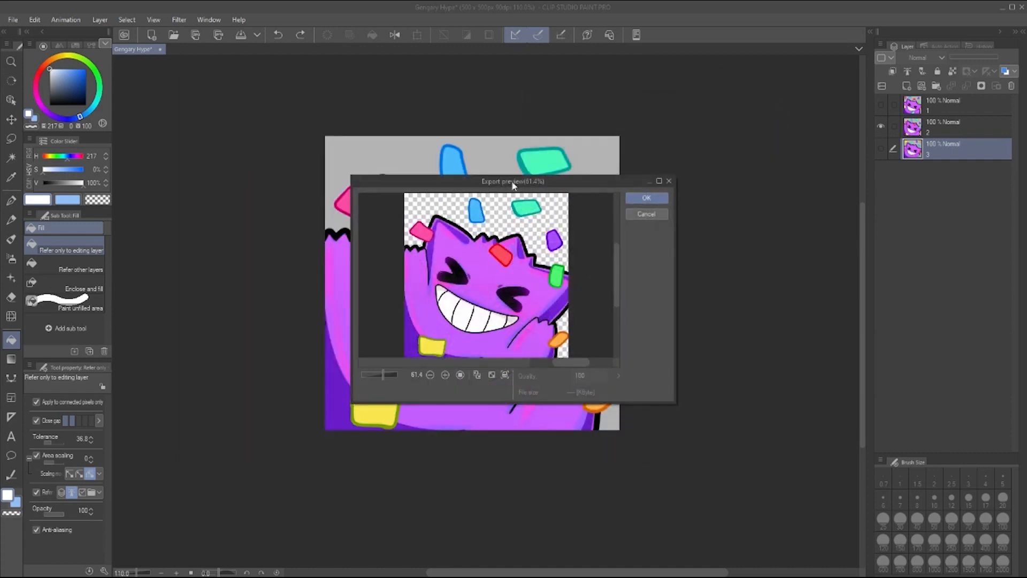
{"action": "mouse_move", "coordinate": [583, 245]}
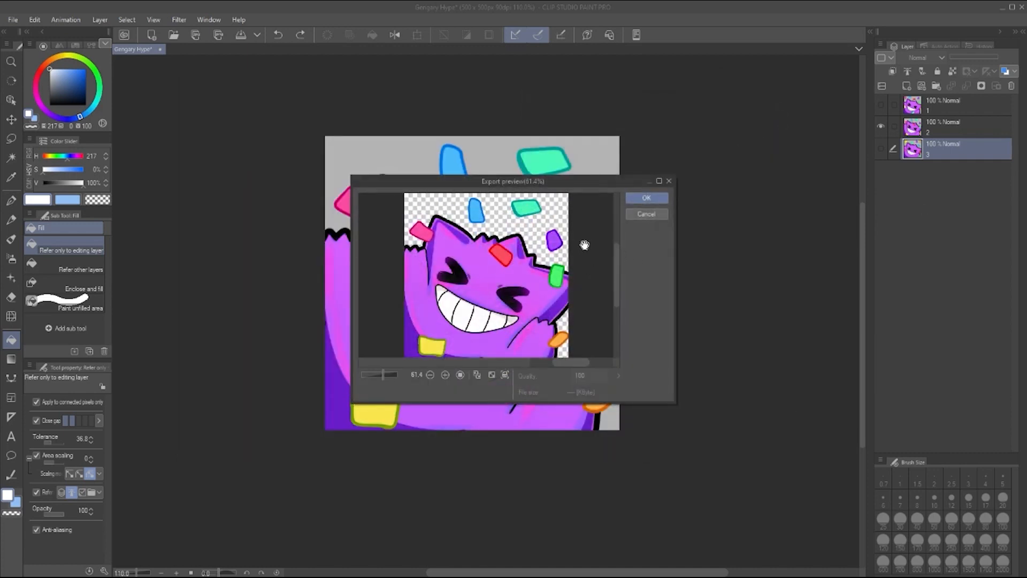
{"action": "left_click", "coordinate": [646, 214]}
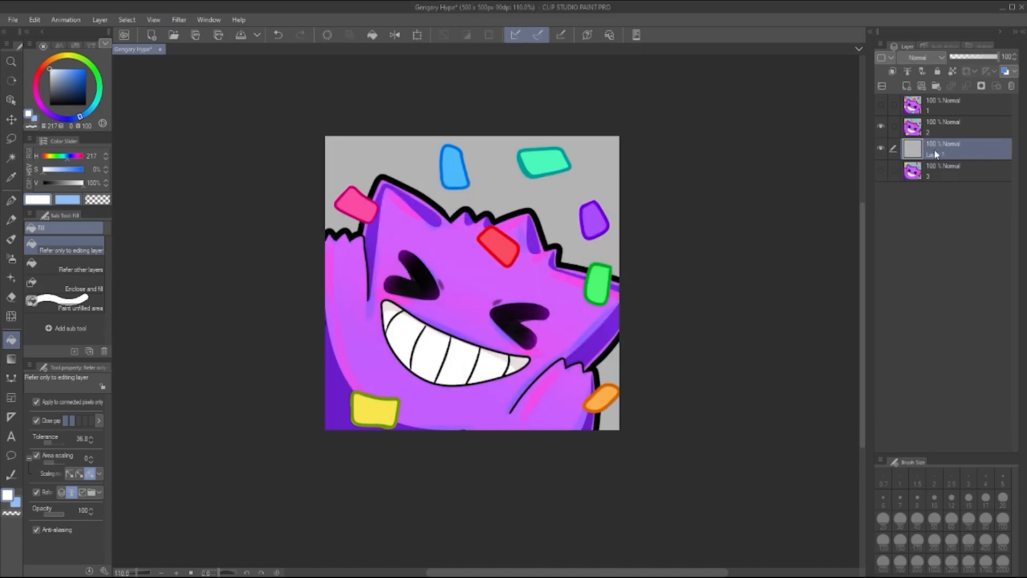
{"action": "left_click", "coordinate": [567, 269]}
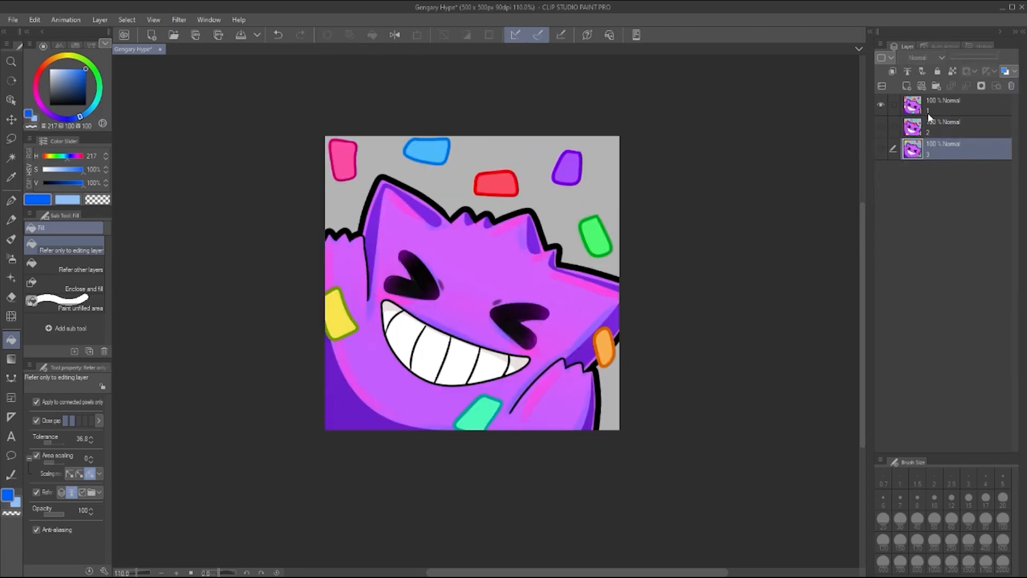
Export frame 1 as a transparent single-layer PNG as well.
{"action": "left_click", "coordinate": [12, 19]}
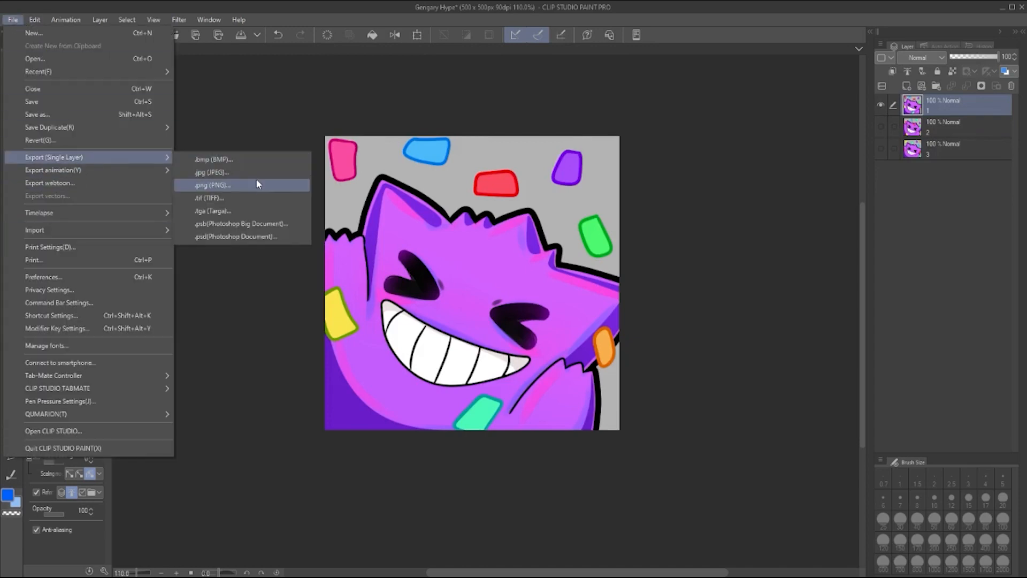
{"action": "left_click", "coordinate": [209, 185]}
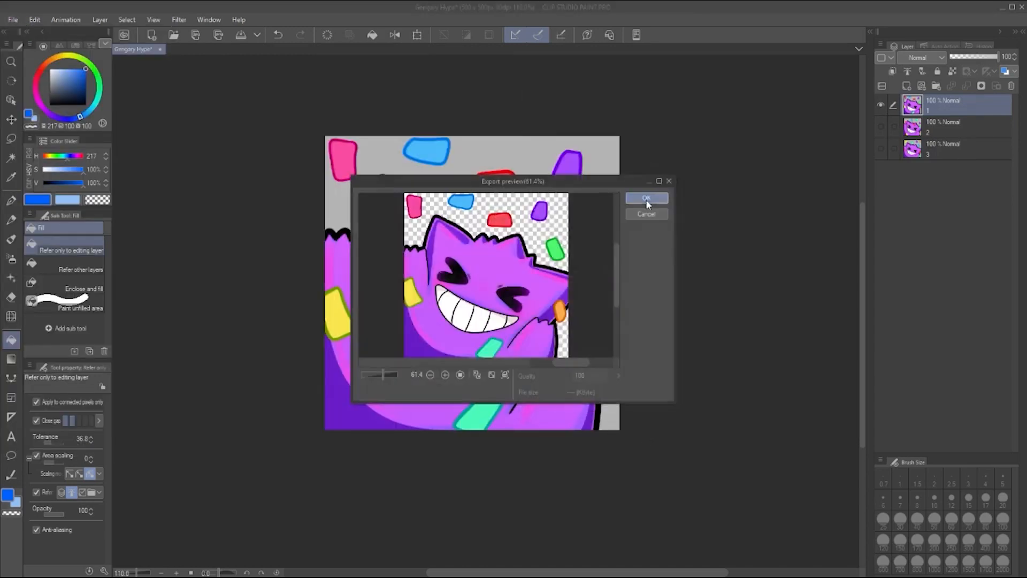
{"action": "left_click", "coordinate": [646, 198]}
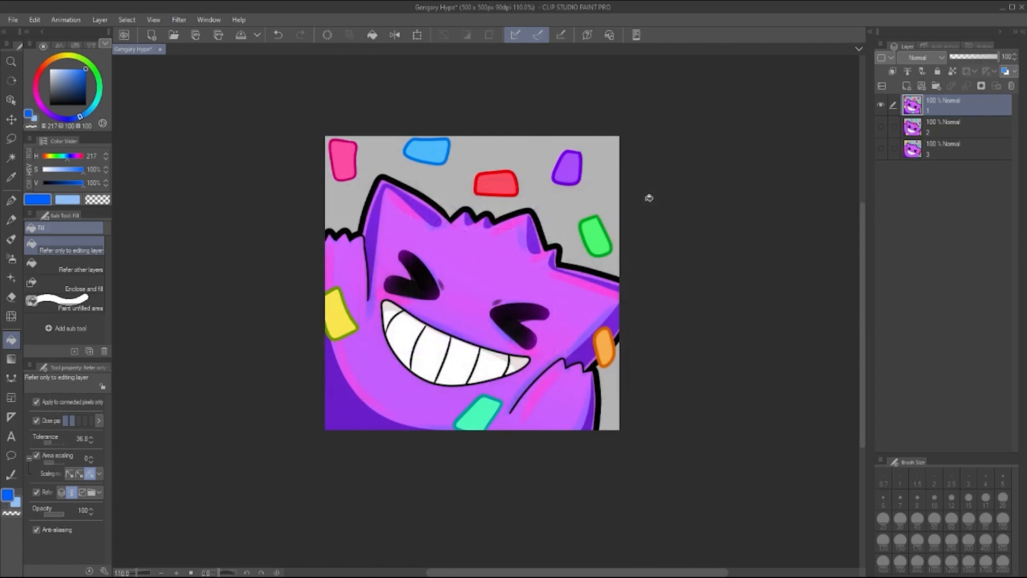
{"action": "mouse_move", "coordinate": [700, 208]}
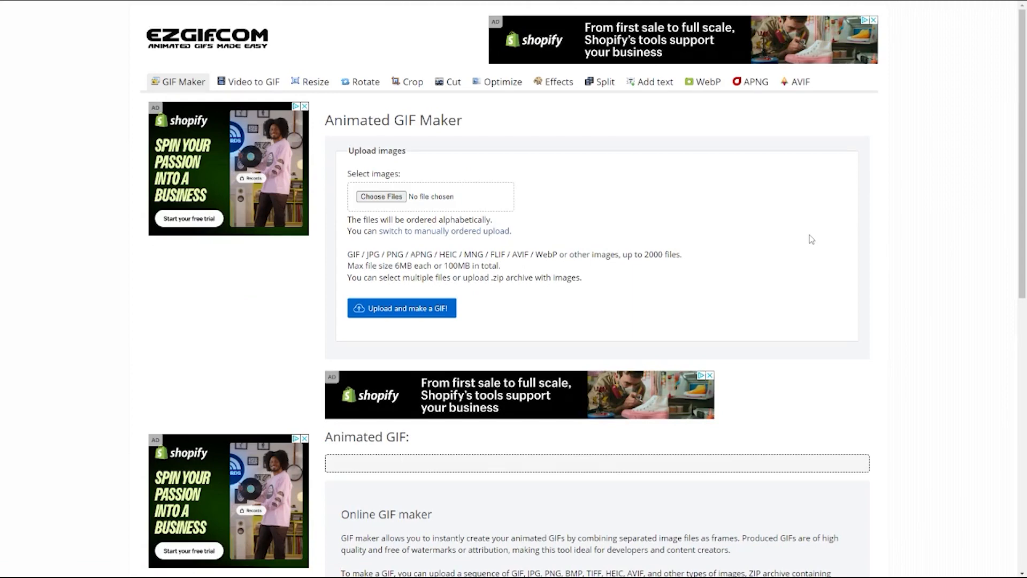
Upload Gengary Hype1, Hype2 and Hype3 to ezgif's Animated GIF Maker.
{"action": "left_click", "coordinate": [381, 196]}
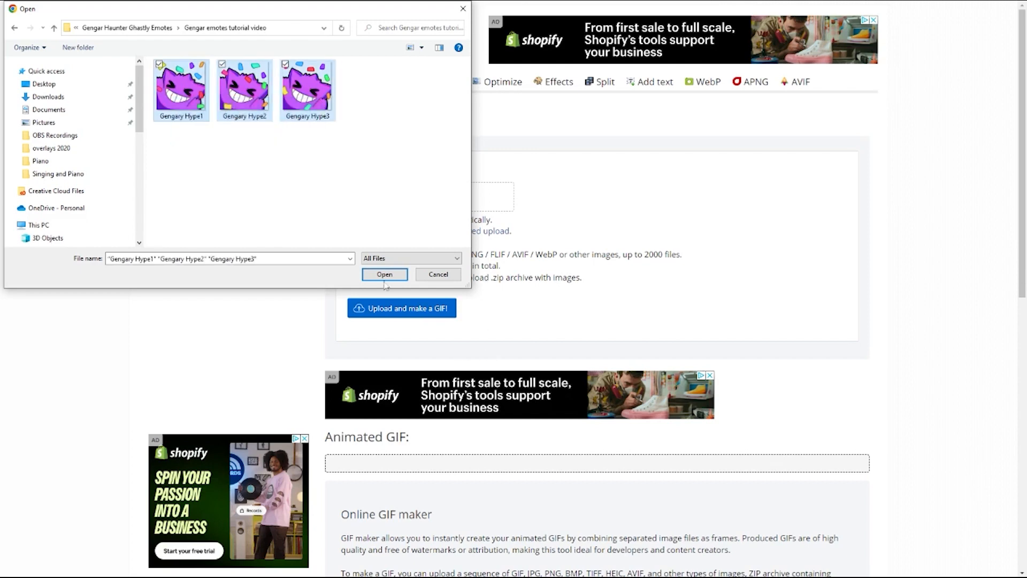
{"action": "left_click", "coordinate": [384, 275]}
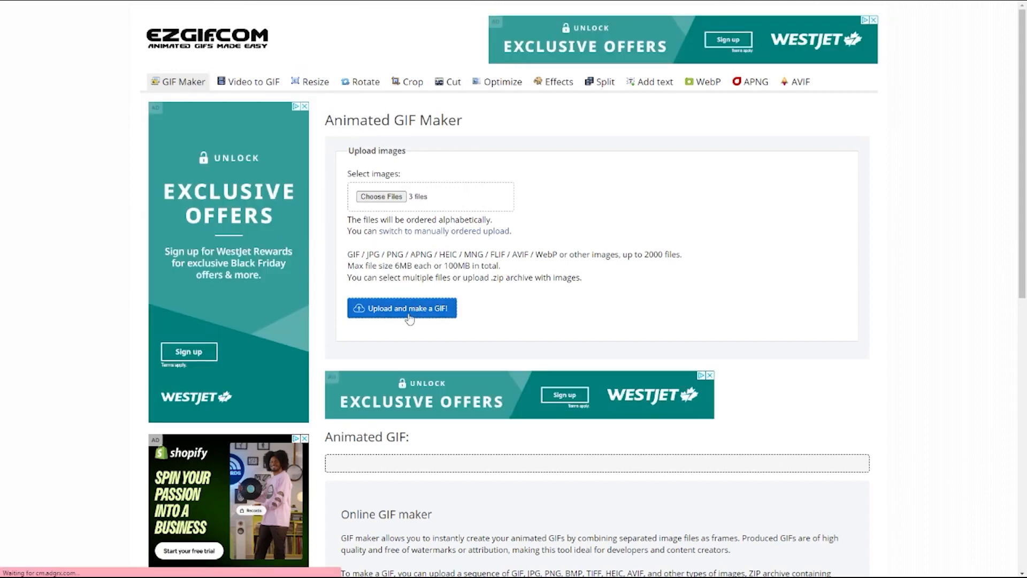
{"action": "left_click", "coordinate": [401, 309]}
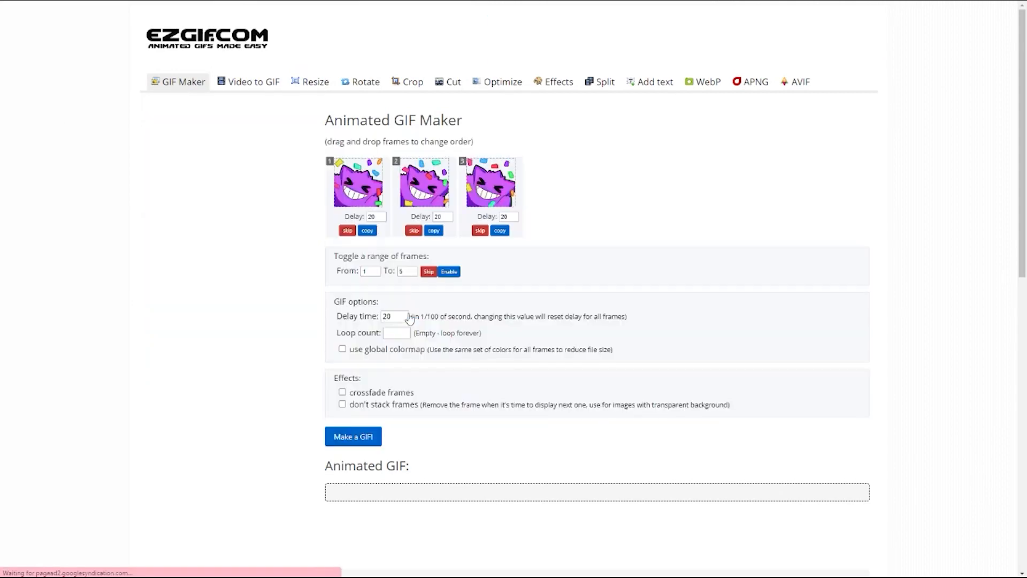
{"action": "mouse_move", "coordinate": [611, 206]}
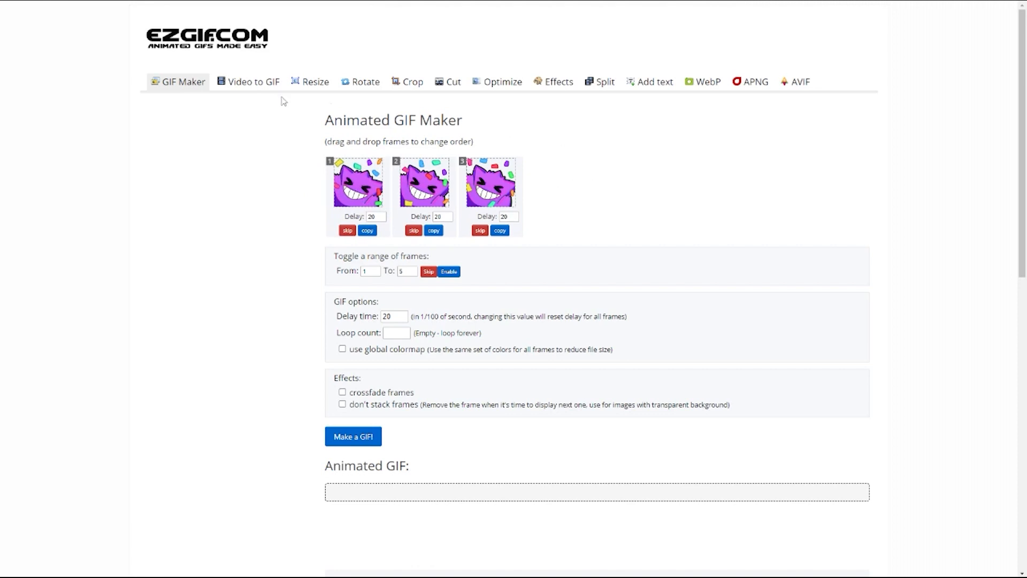
Enable 'don't stack frames' and generate the 500x500 three-frame GIF.
{"action": "scroll", "scroll_direction": "down", "scroll_amount": 3}
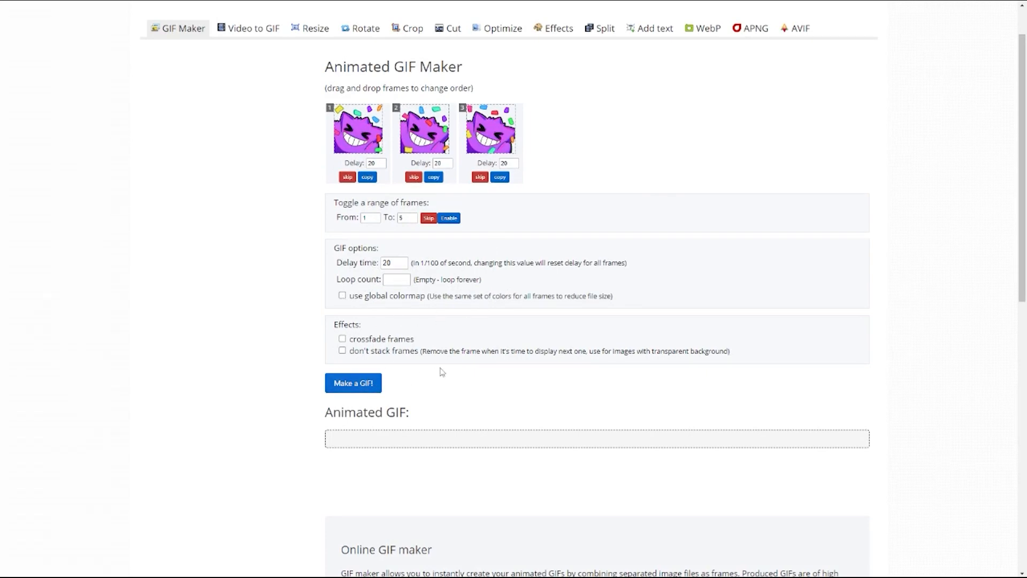
{"action": "scroll", "scroll_direction": "down", "scroll_amount": 3}
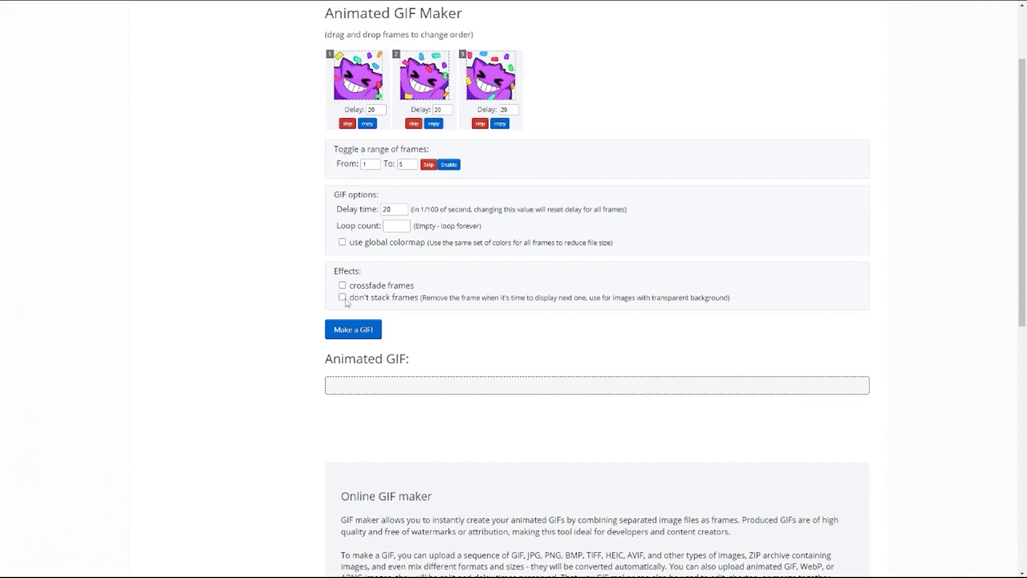
{"action": "left_click", "coordinate": [342, 299]}
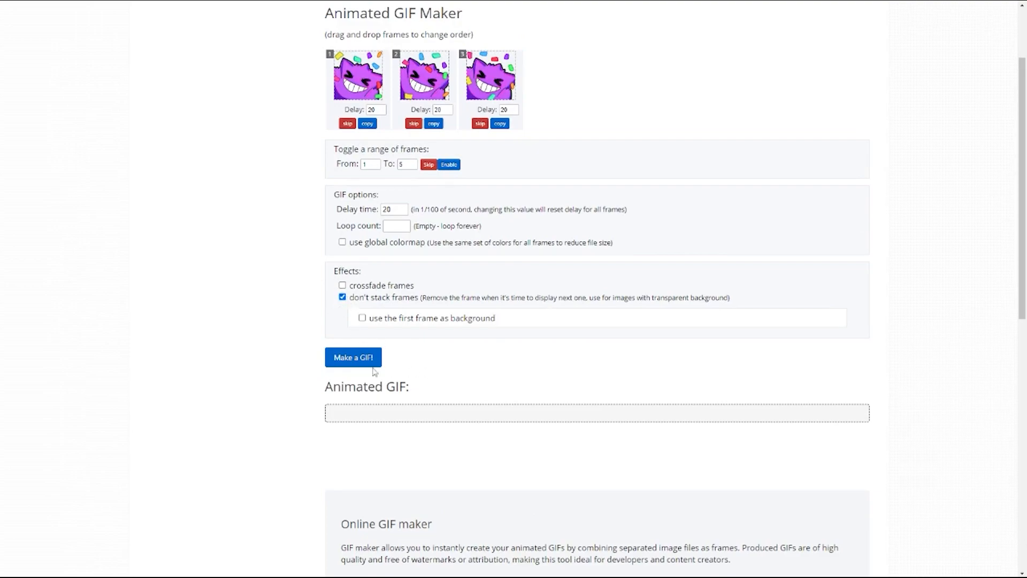
{"action": "left_click", "coordinate": [352, 357]}
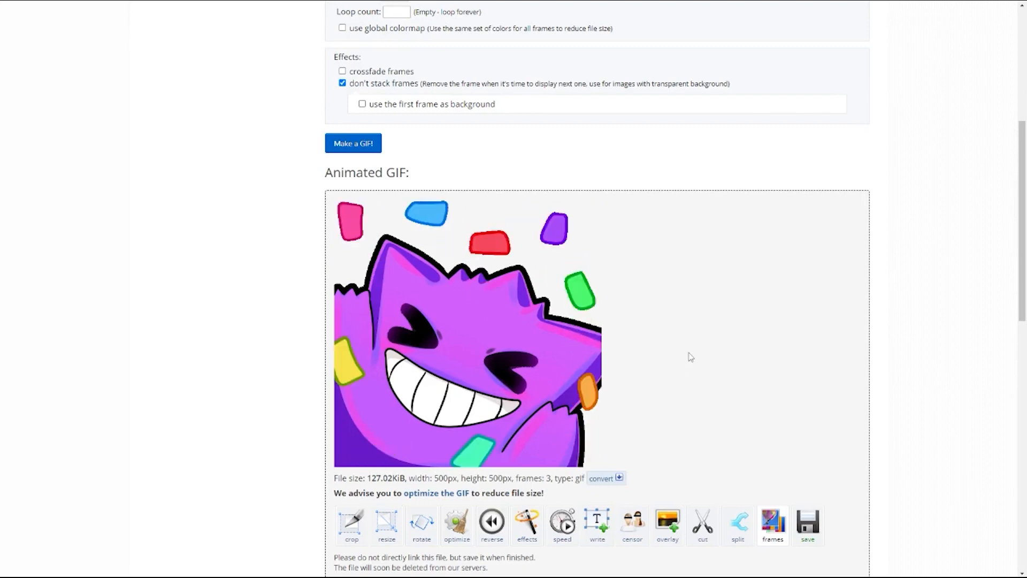
Review the generated looping Gengar GIF and download it.
{"action": "scroll", "scroll_direction": "down", "scroll_amount": 3}
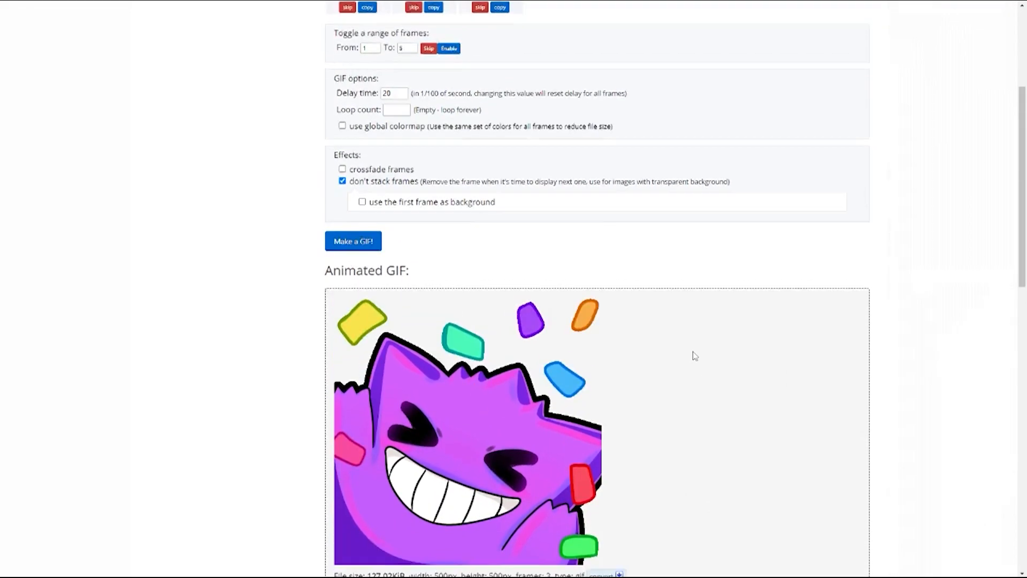
{"action": "scroll", "scroll_direction": "down", "scroll_amount": 3}
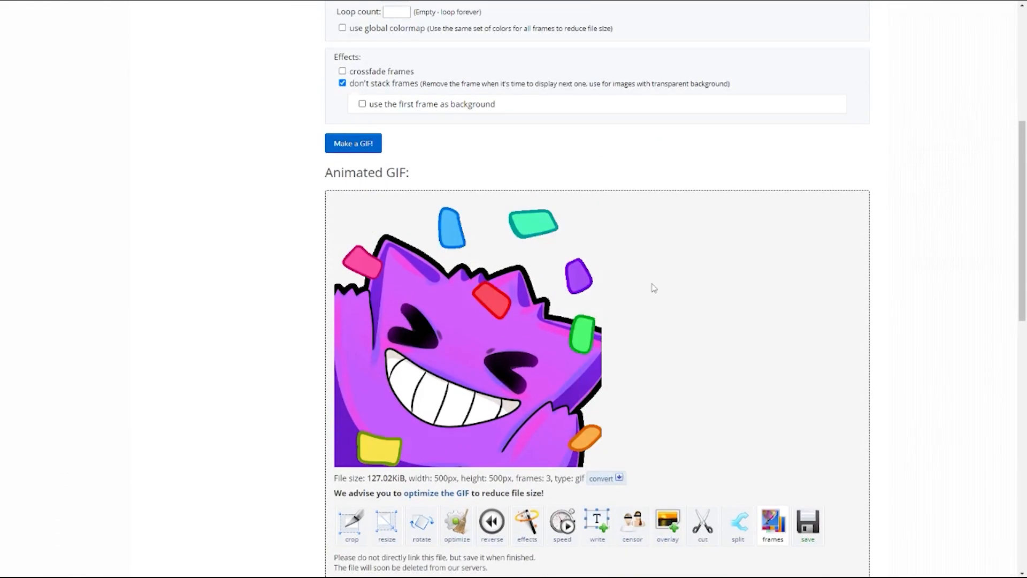
{"action": "scroll", "scroll_direction": "down", "scroll_amount": 3}
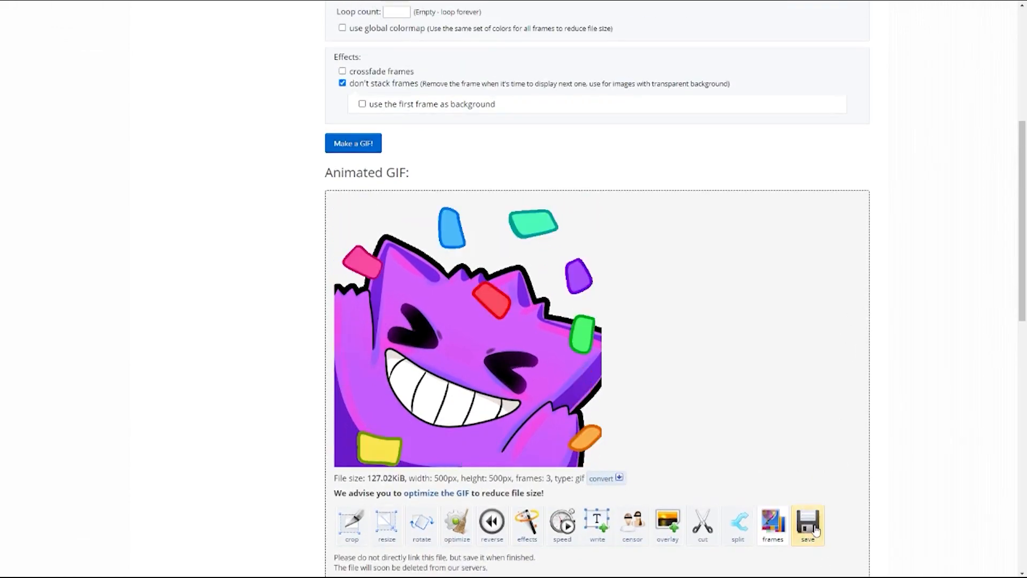
{"action": "left_click", "coordinate": [807, 524]}
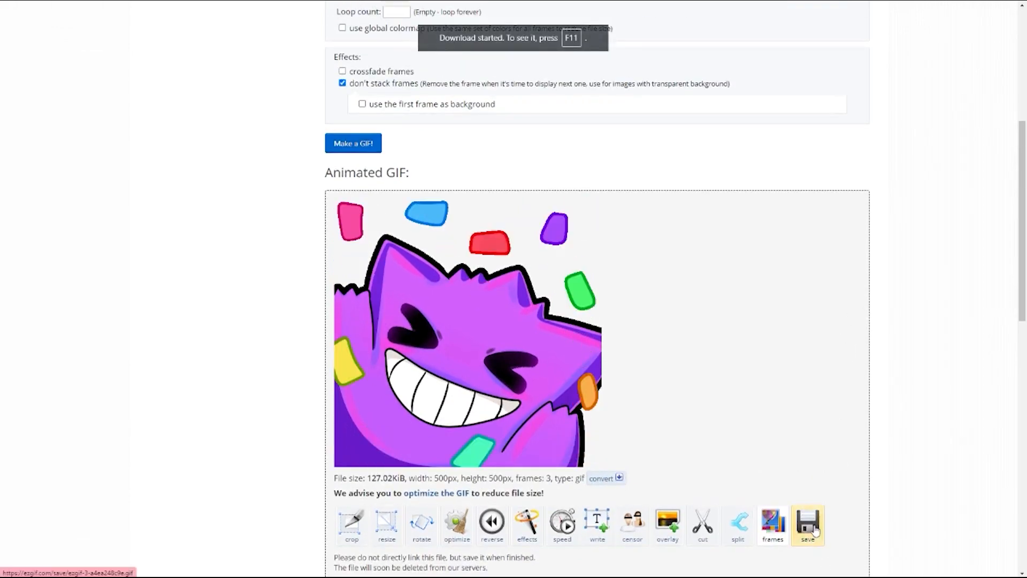